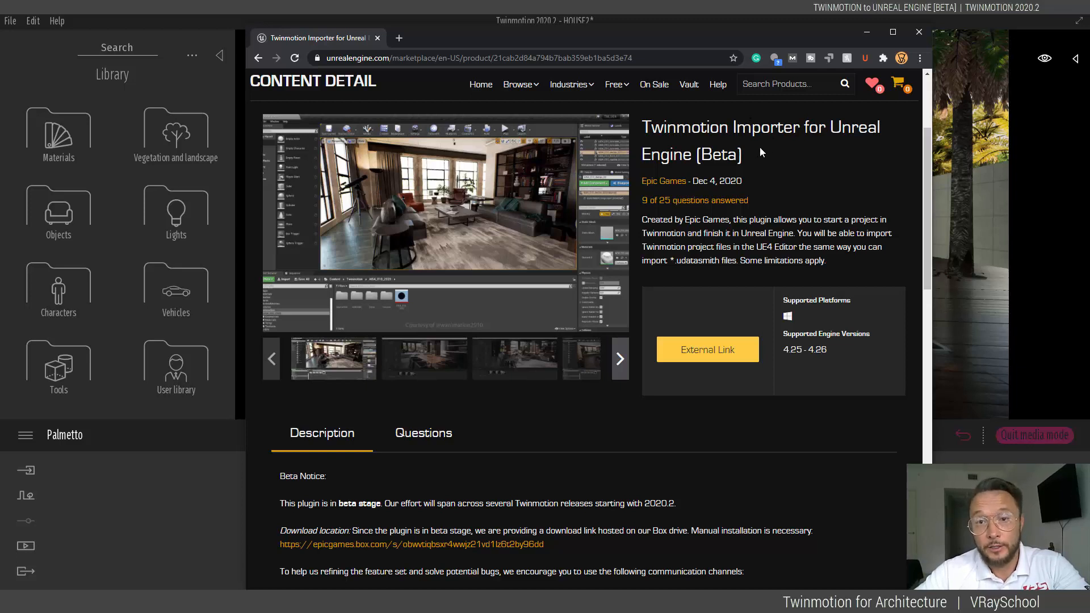
- Review the Twinmotion Importer (Beta) Marketplace page and follow its External Link download
double_click(720, 155)
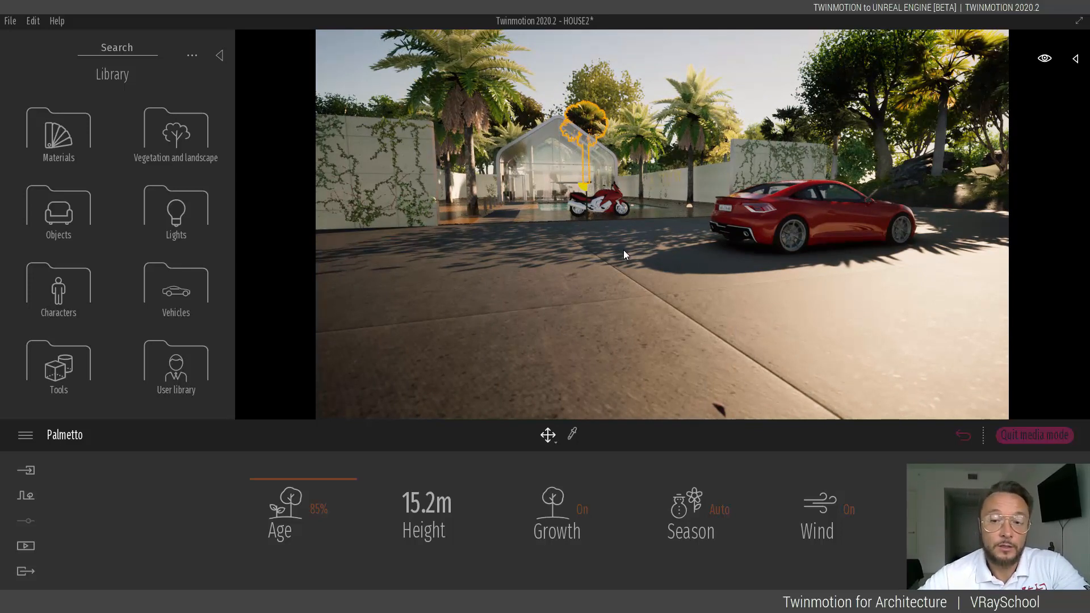
mouse_move(393, 568)
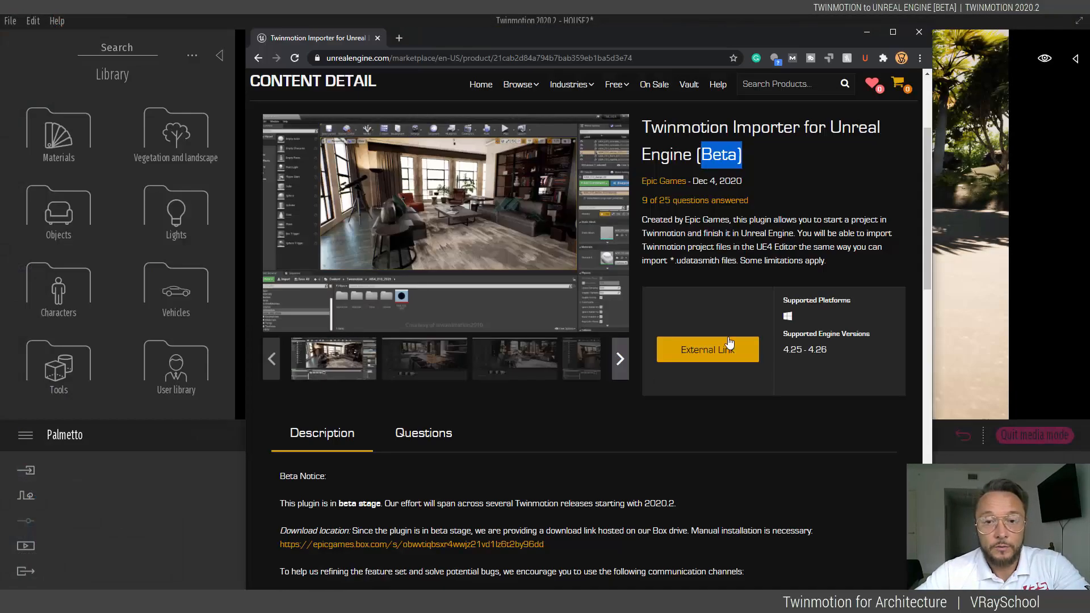
click(706, 349)
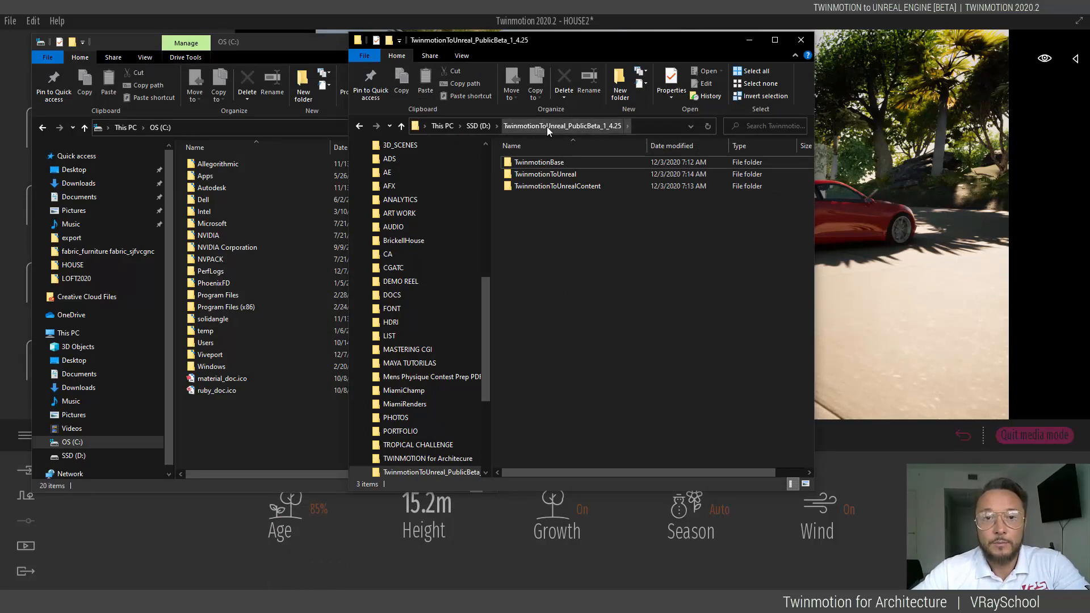
- Browse the C drive through Program Files, Epic Games and UE_4.25 into the engine folders
click(556, 186)
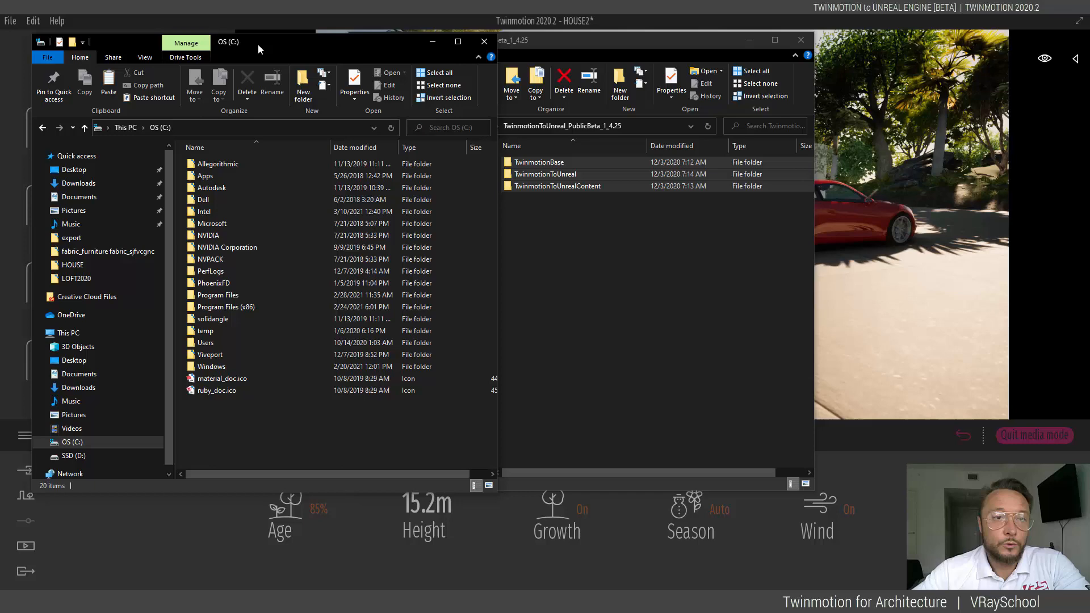
click(216, 294)
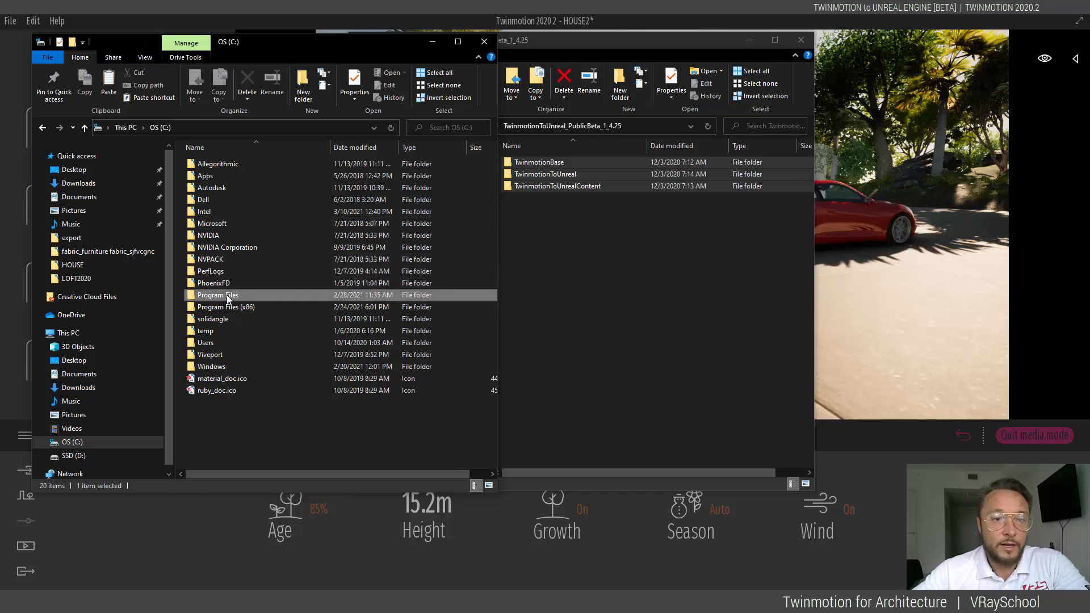
double_click(218, 295)
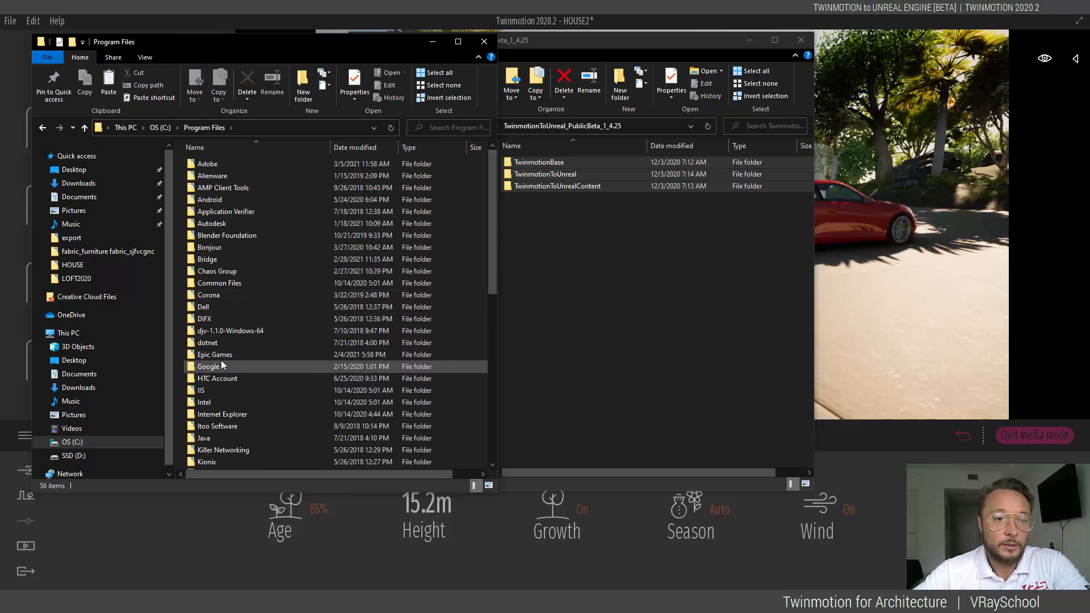
double_click(214, 354)
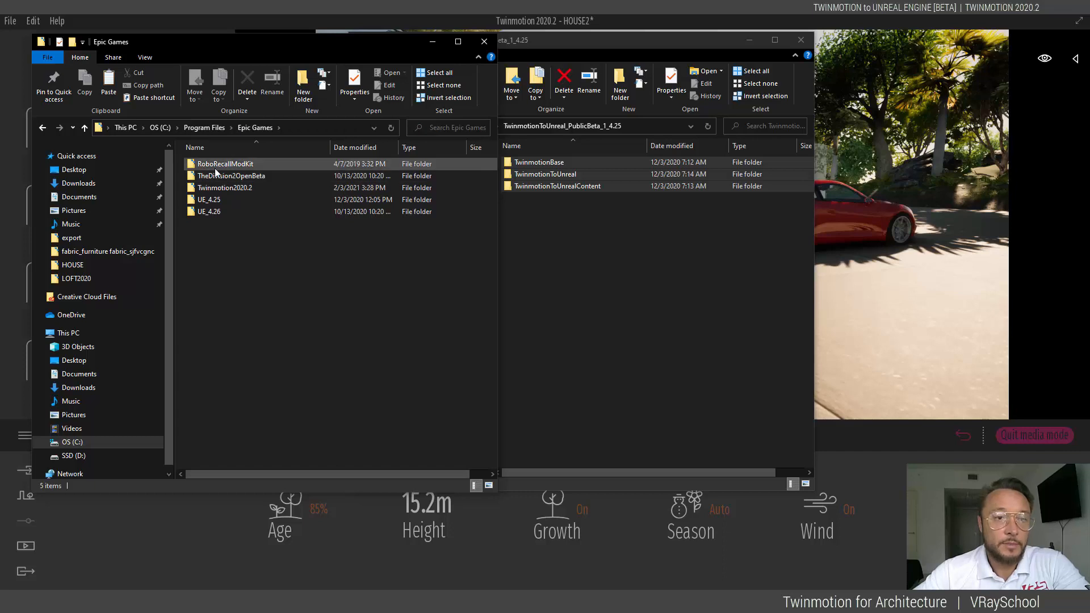
click(209, 199)
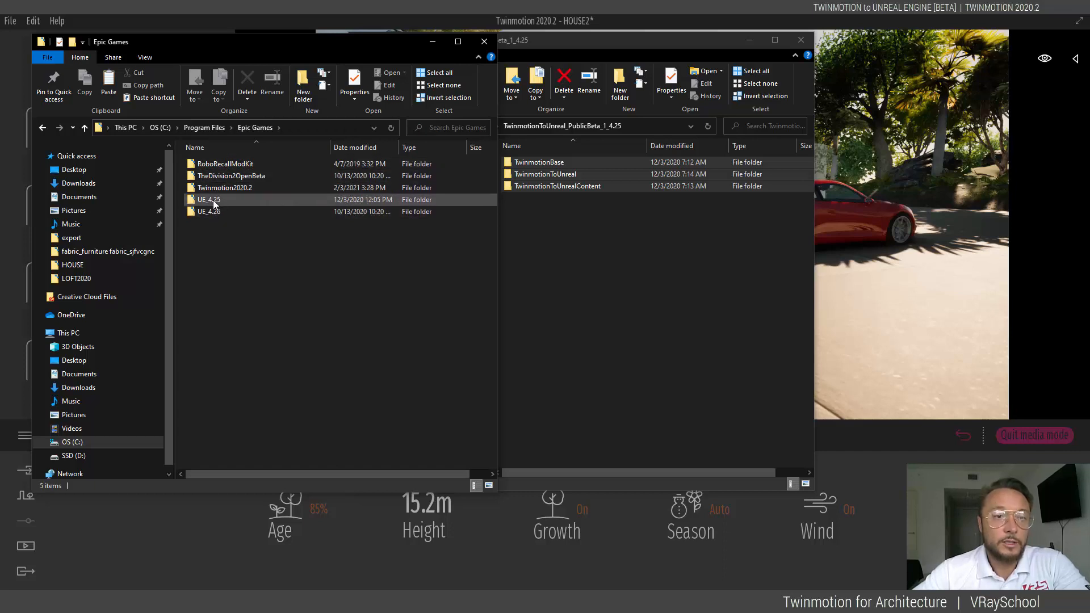
double_click(209, 199)
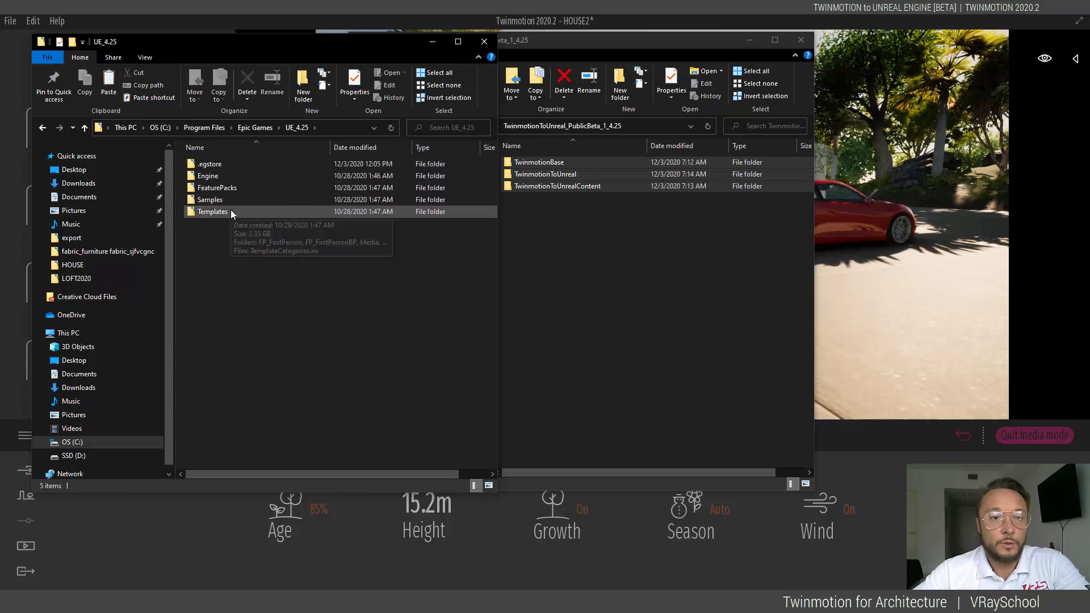
double_click(207, 175)
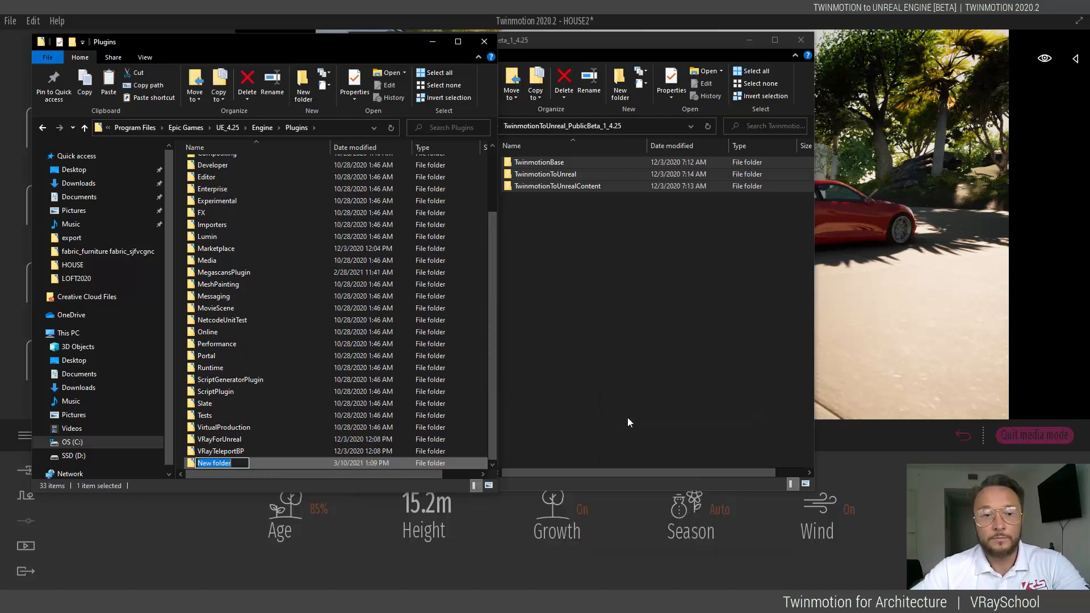
- Create a Twinmotion plugins folder and copy the three downloaded importer folders into it
text(Twinmotion)
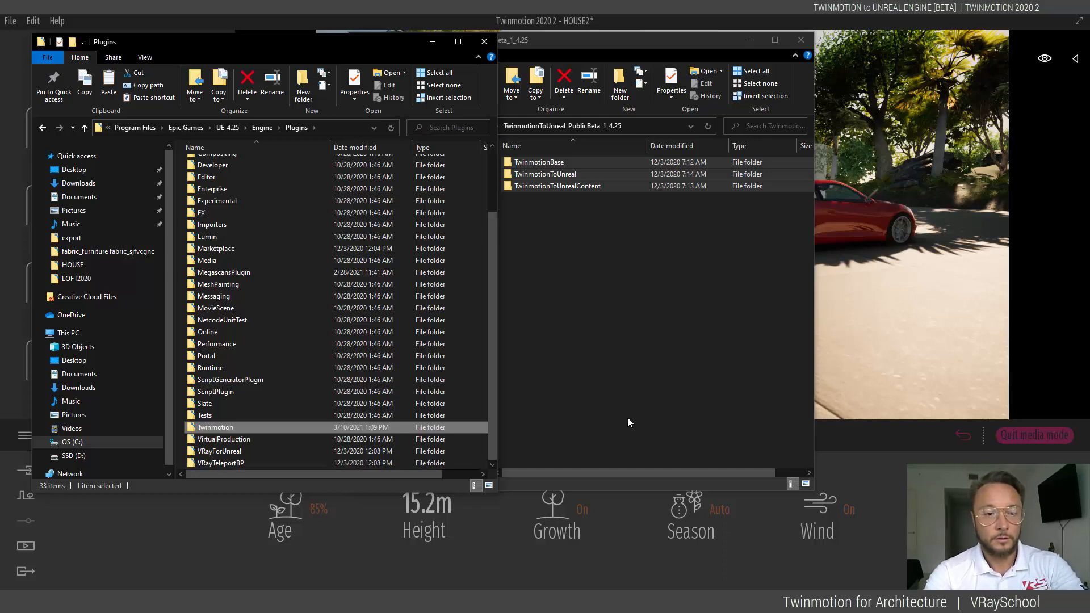
double_click(215, 427)
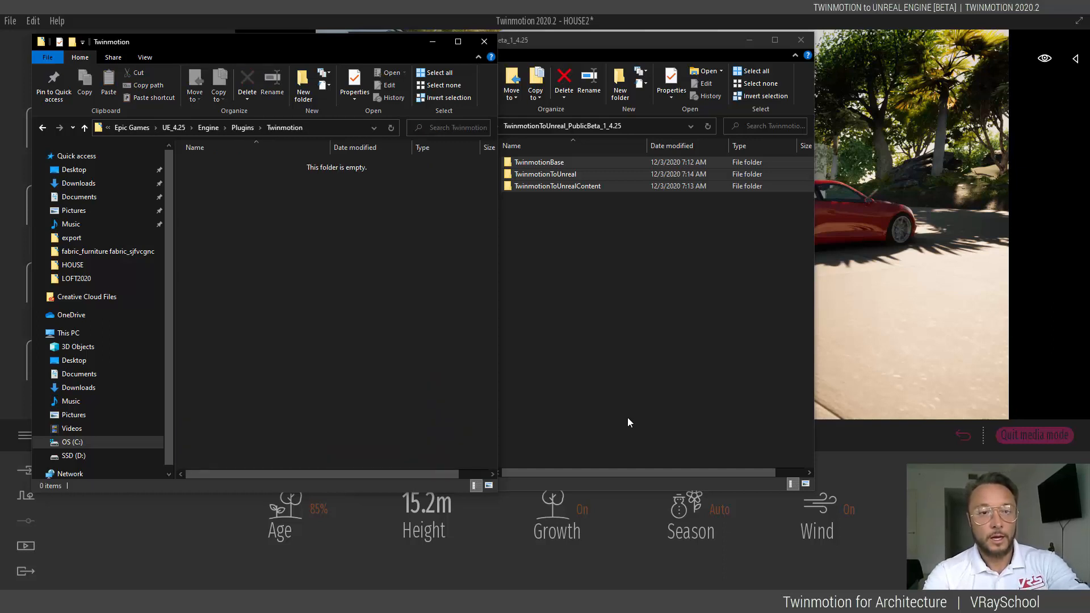
click(108, 83)
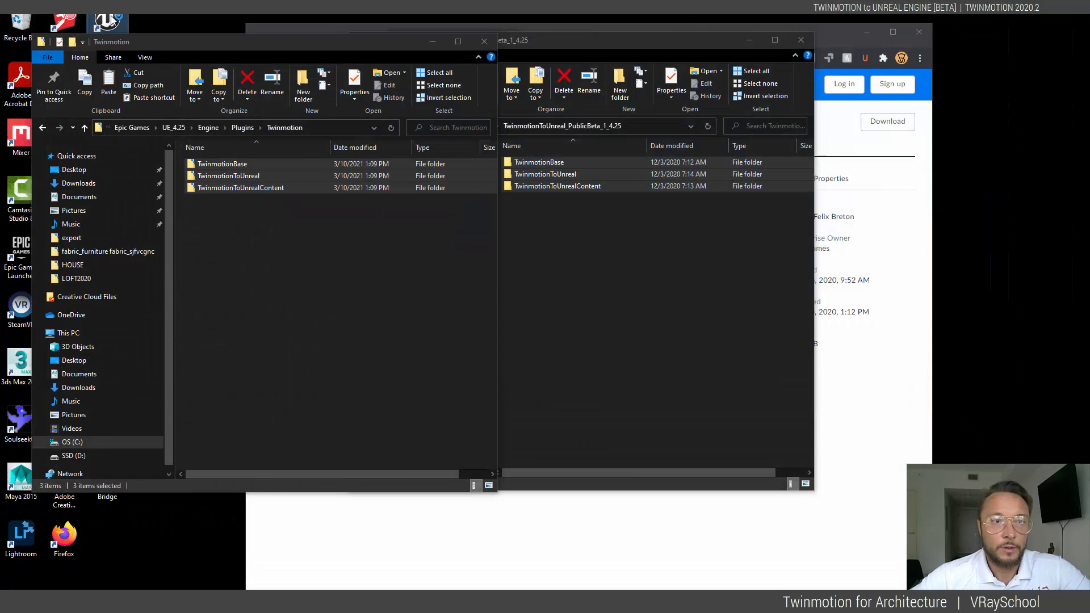
- Launch UE 4.25 and create an Archvis-template project named HOUSE
click(107, 21)
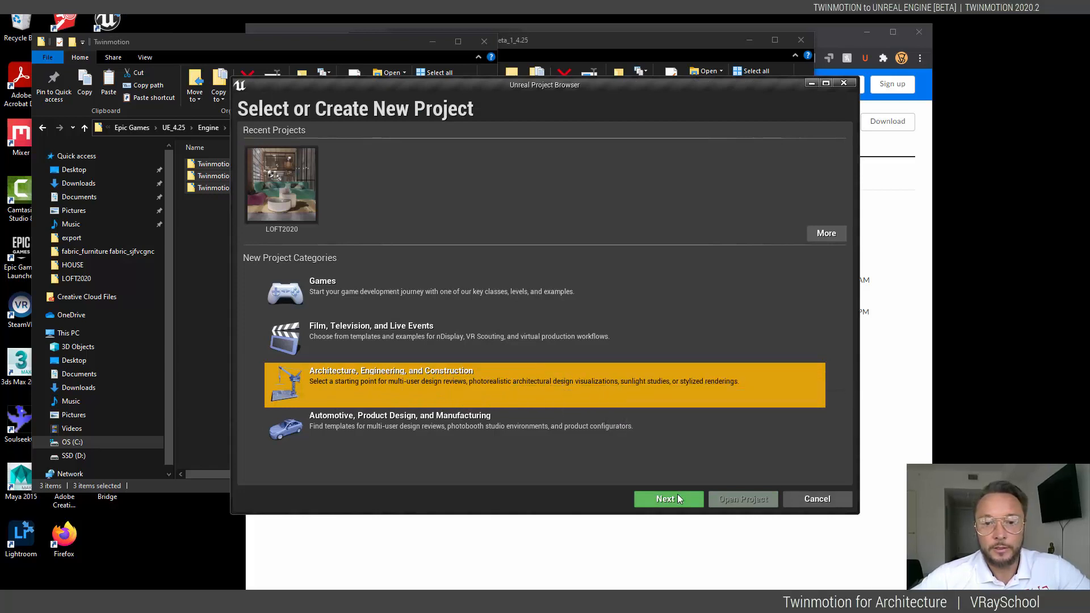
click(666, 499)
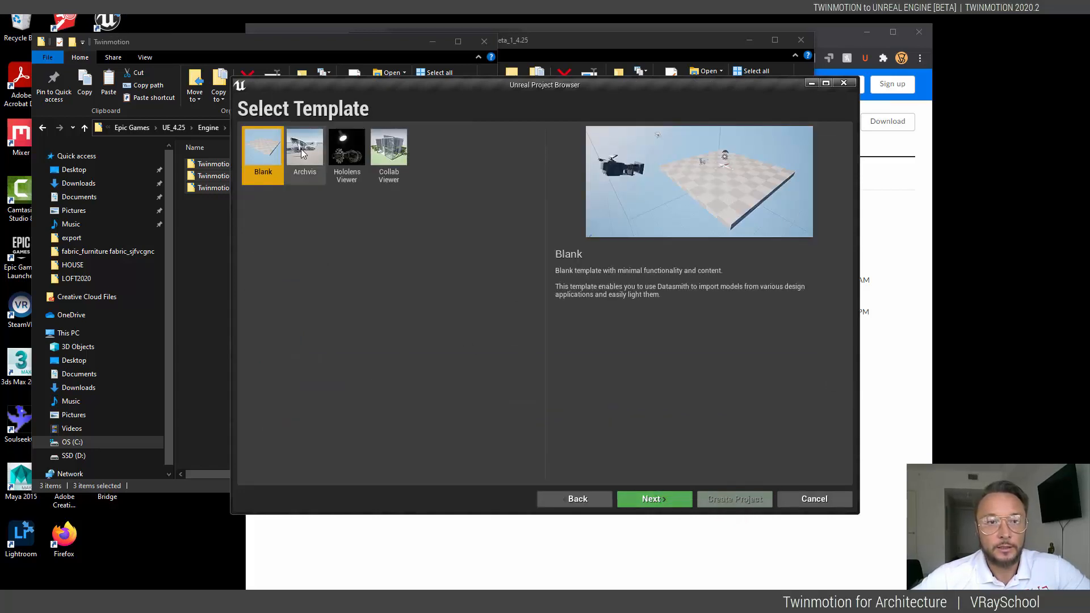
click(304, 147)
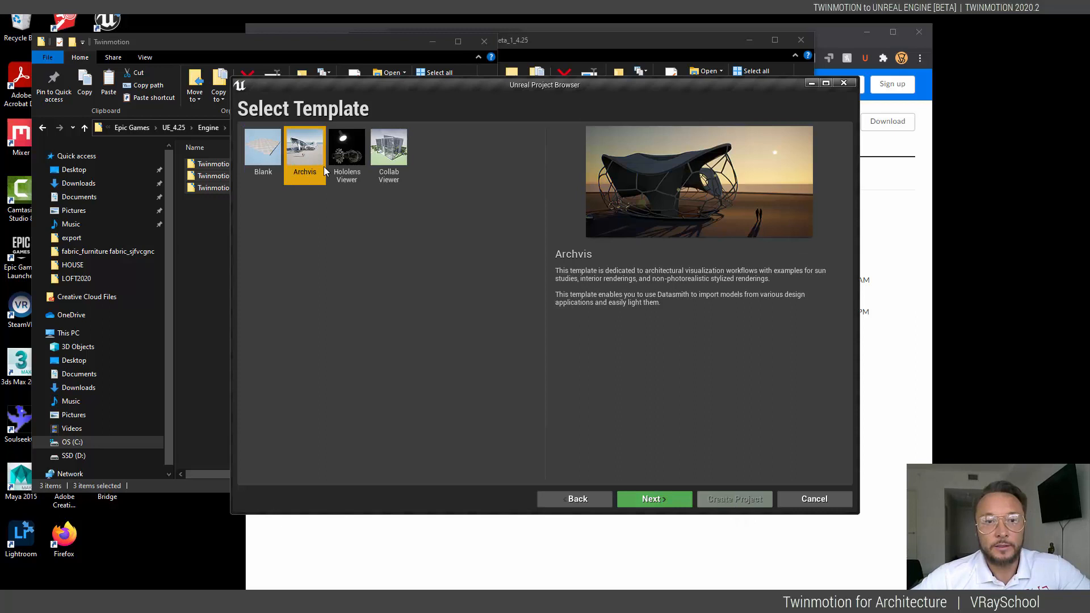
click(653, 498)
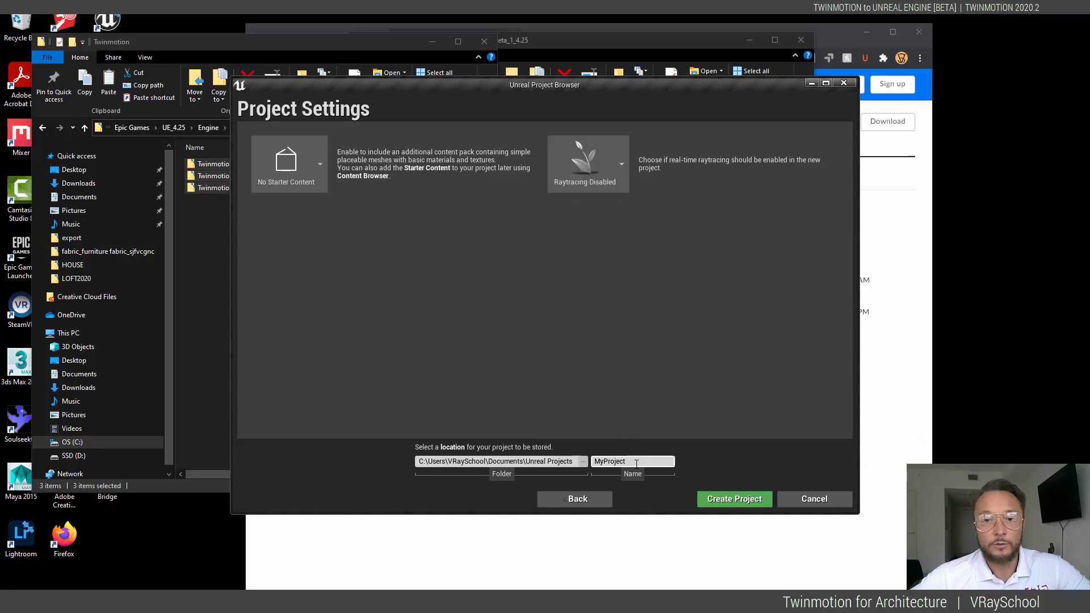
double_click(609, 460)
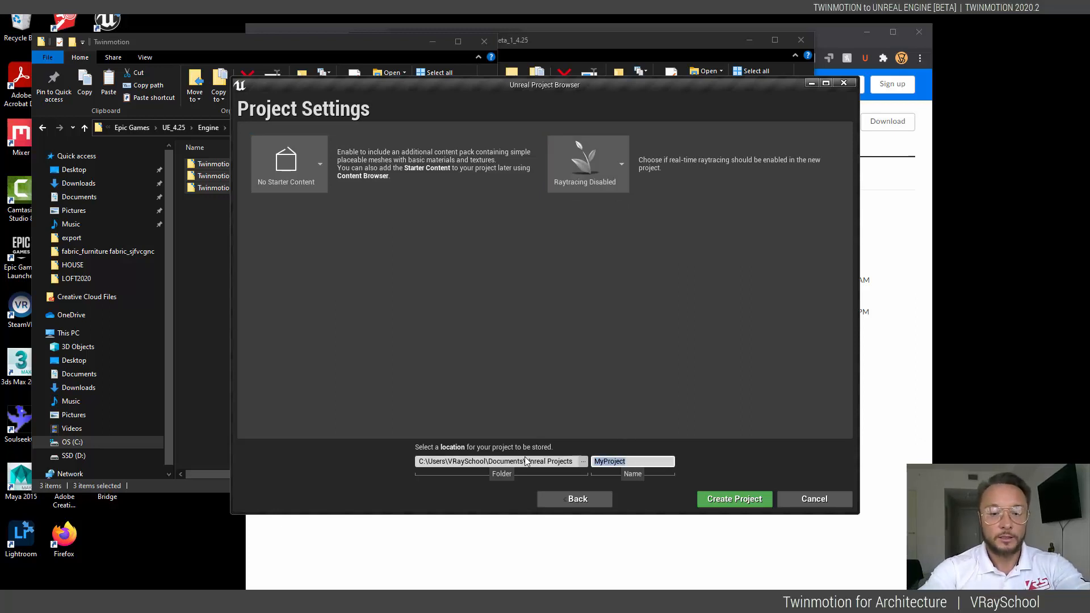
text(HOUSE)
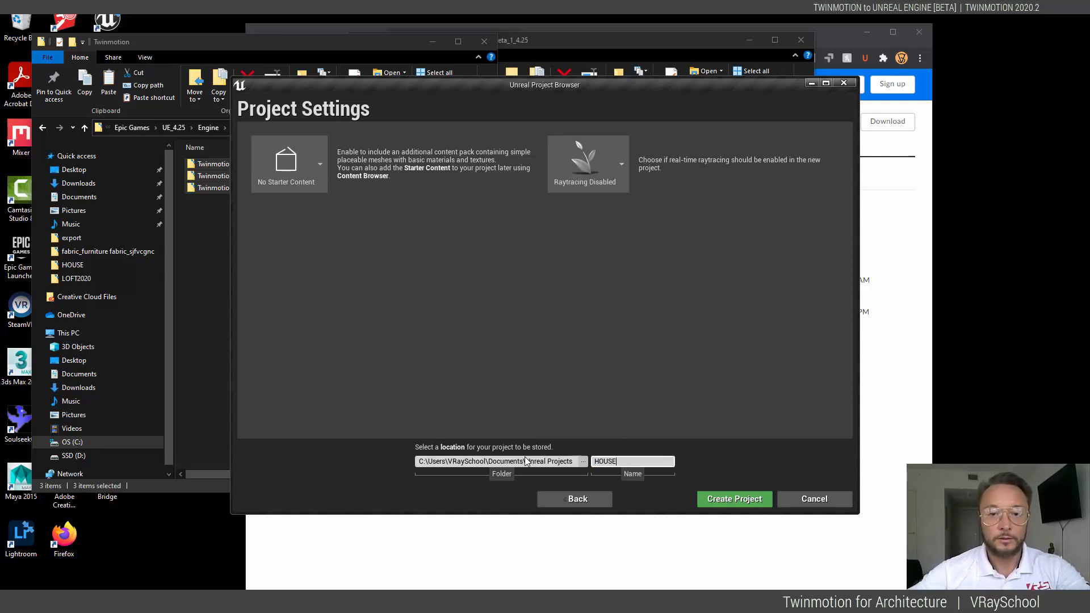
click(734, 498)
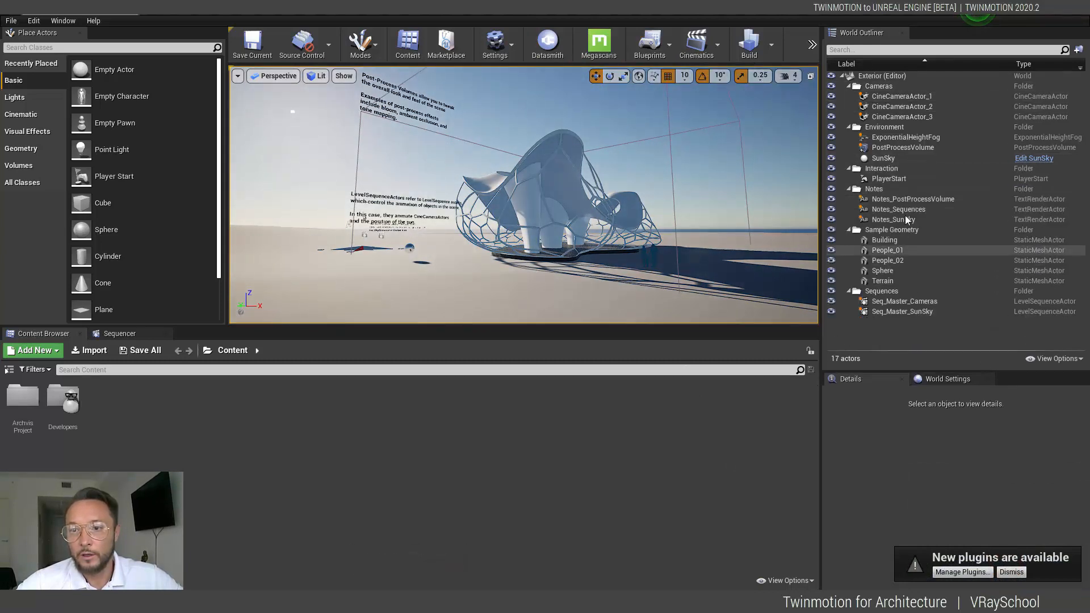
- Delete the Notes and Sample Geometry actors from the World Outliner
click(873, 189)
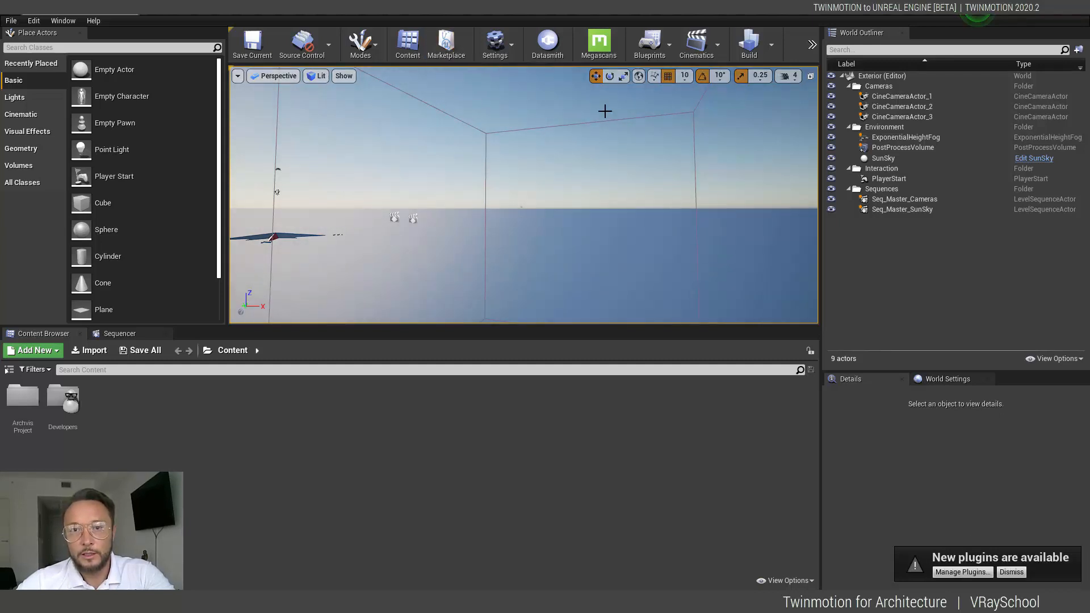
- Search plugins for 'twinm', enable the Datasmith Twinmotion Importer, confirm, and close Plugins
click(495, 44)
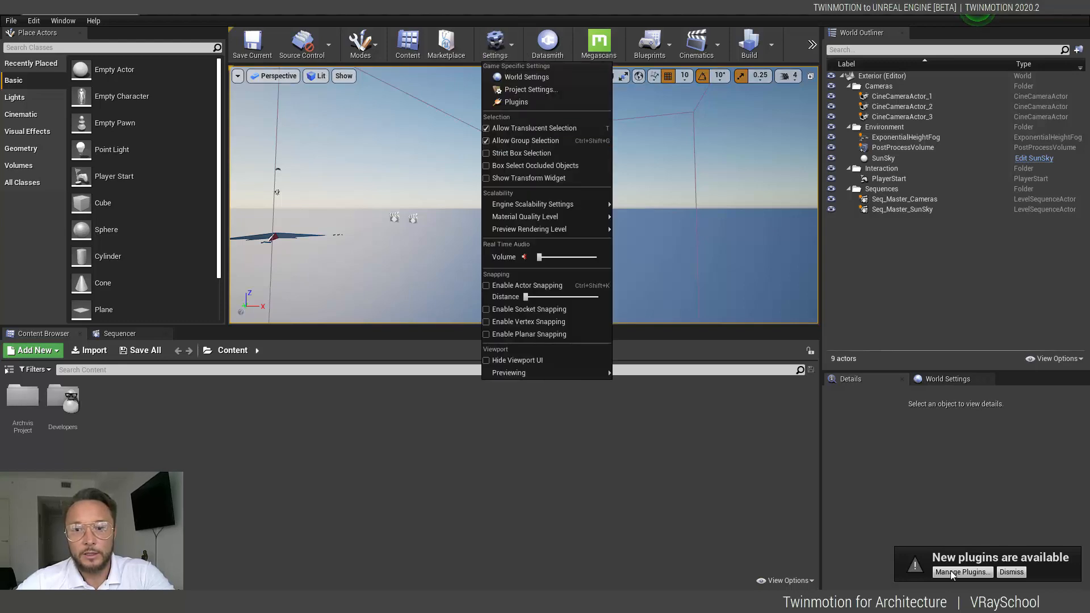
click(514, 102)
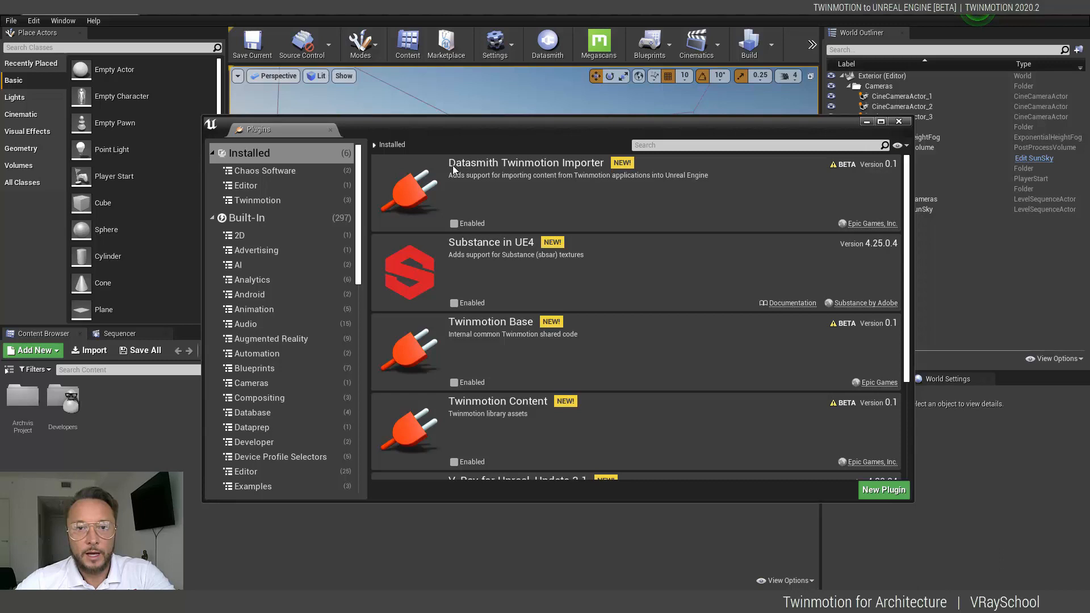
mouse_move(580, 193)
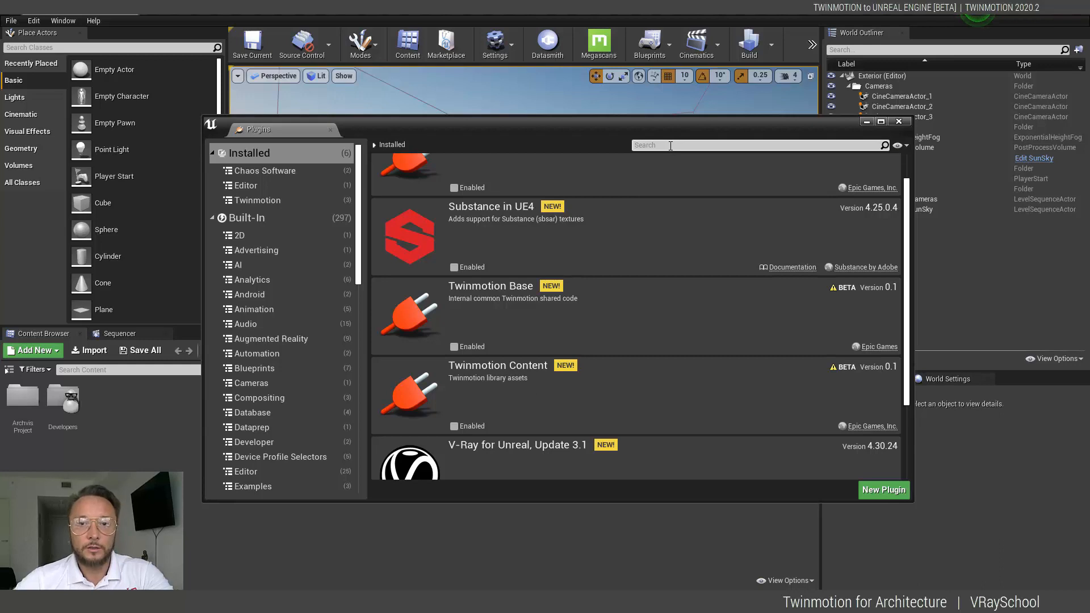
text(t)
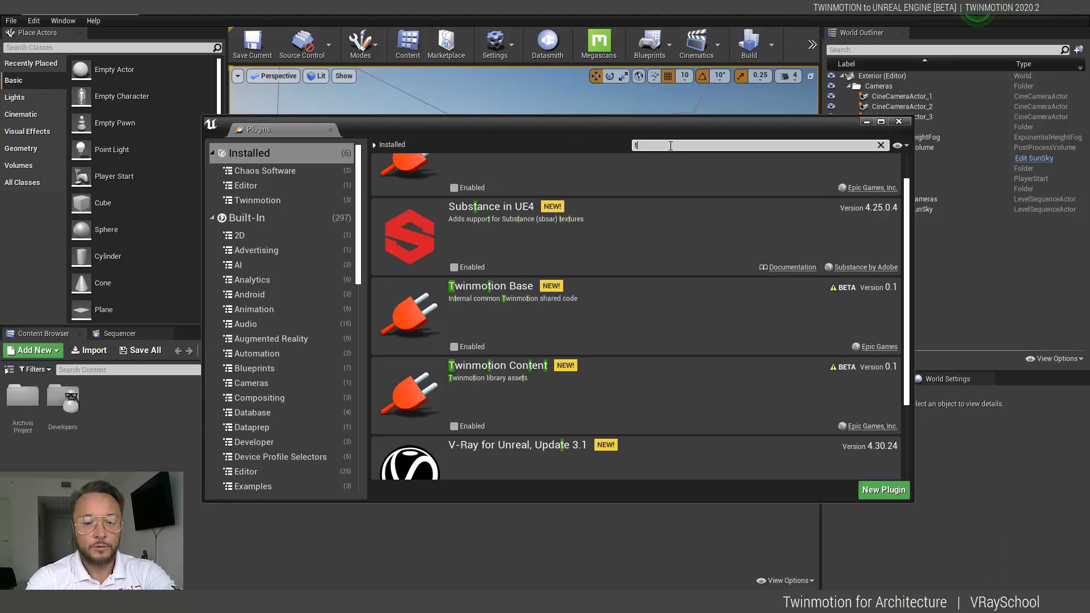
text(winm)
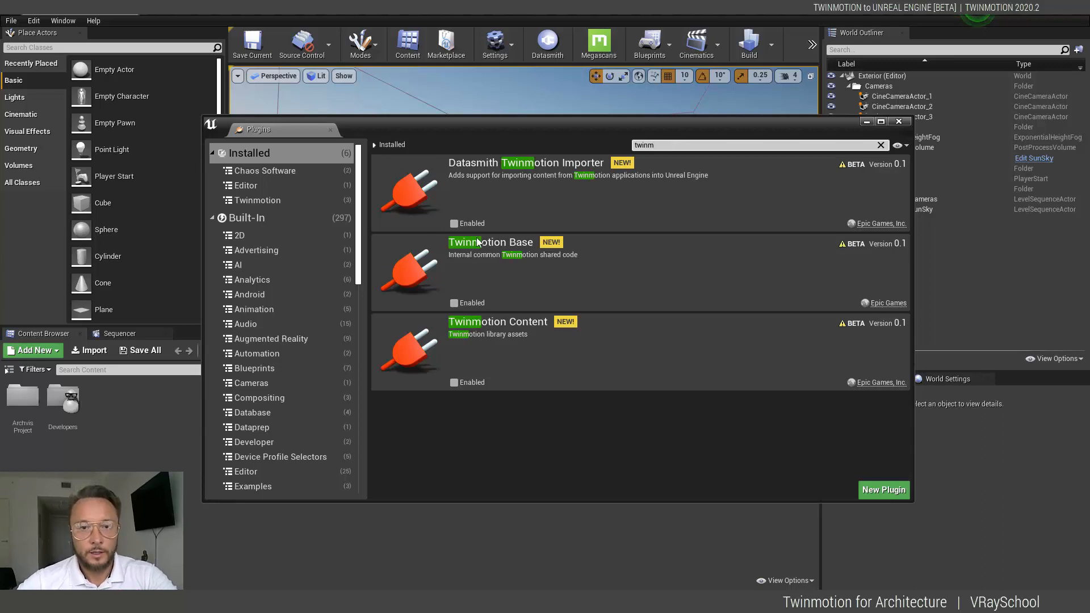
click(454, 223)
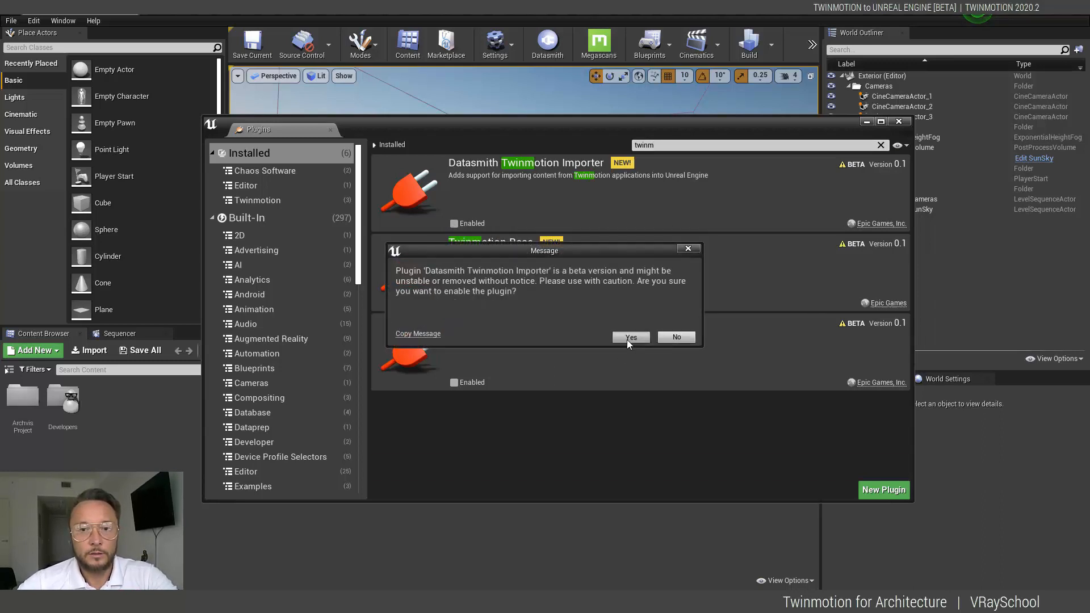
click(630, 337)
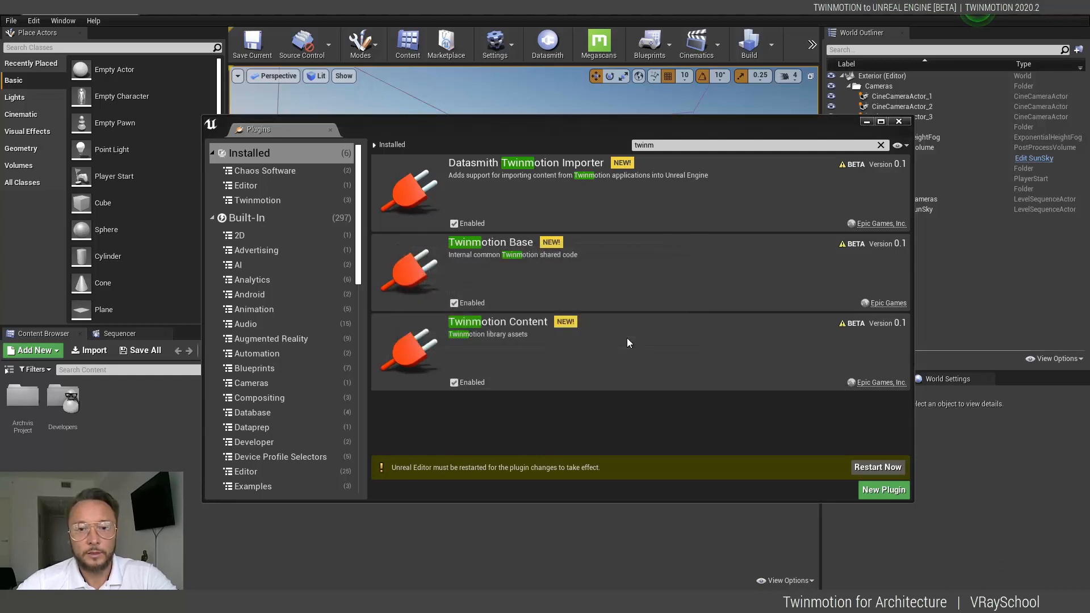
mouse_move(877, 468)
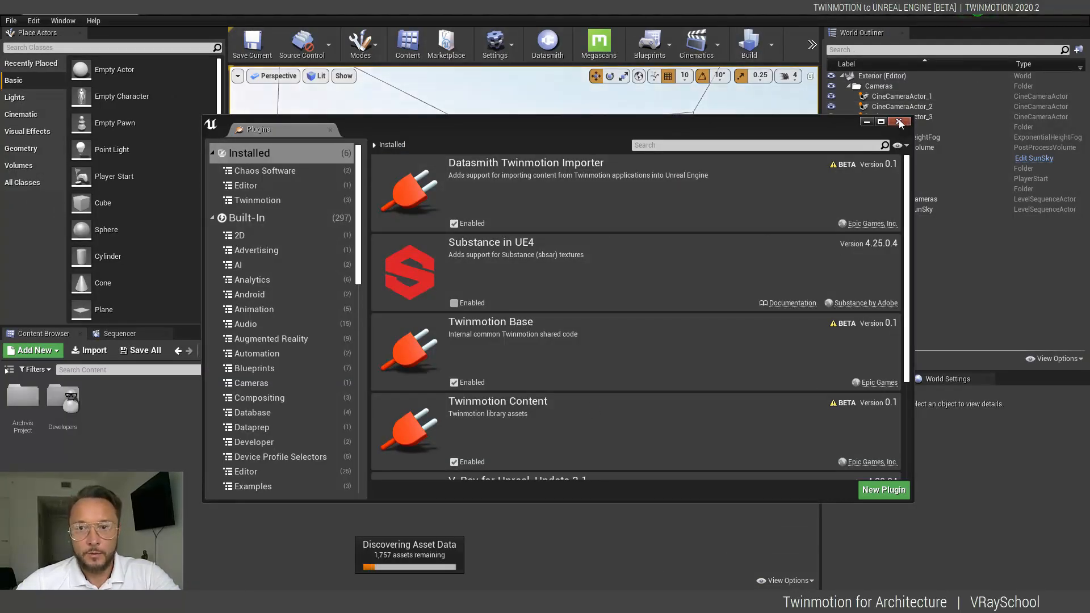
click(899, 121)
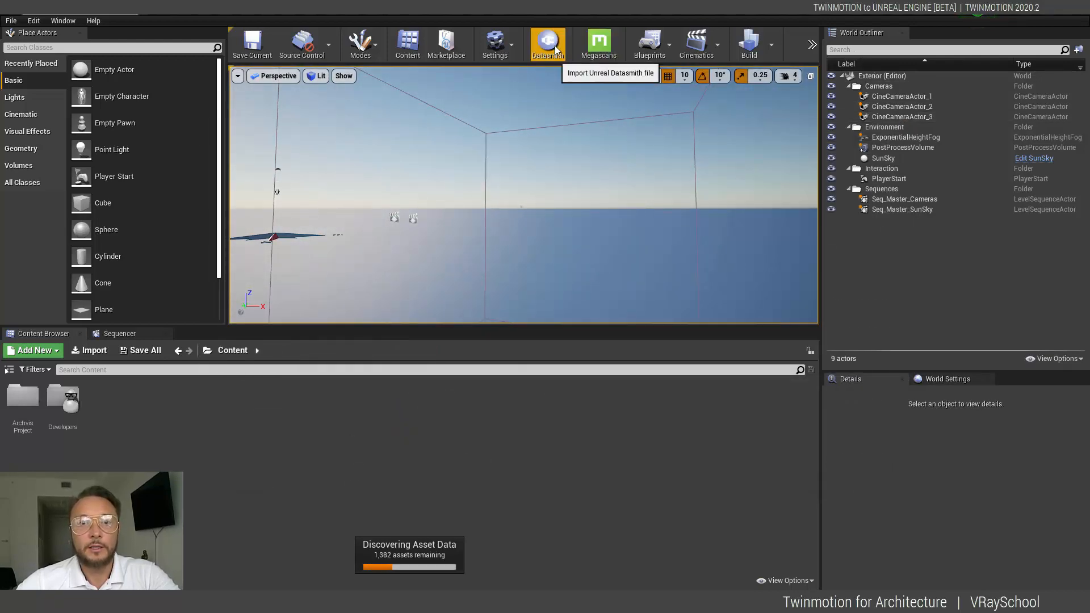
click(548, 44)
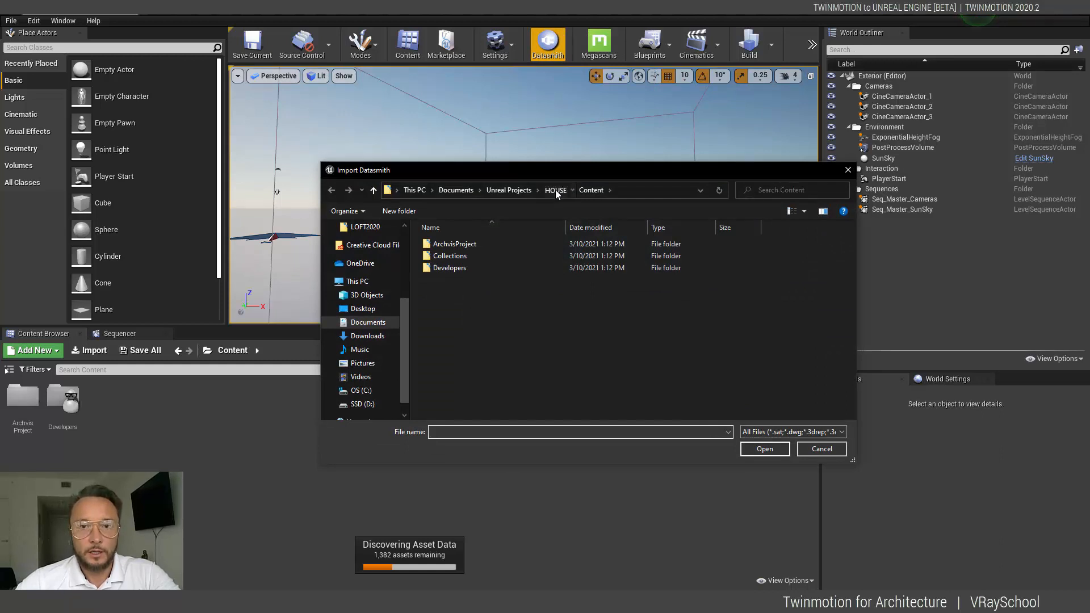
- Browse to the desktop HOUSE folder and pick HOUSE2.tm for import
click(555, 189)
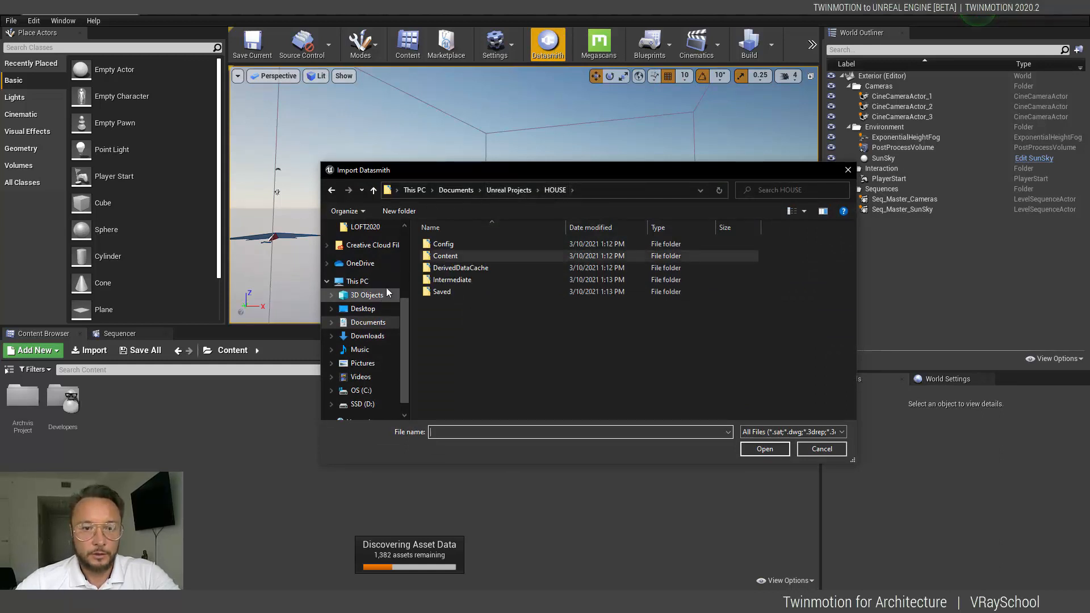
click(362, 309)
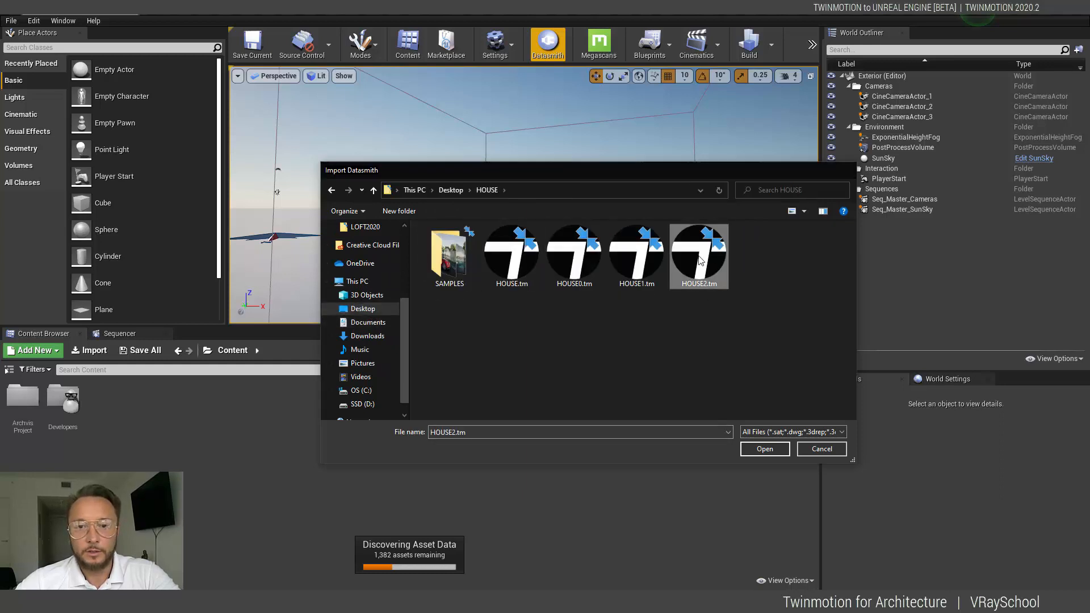
click(762, 448)
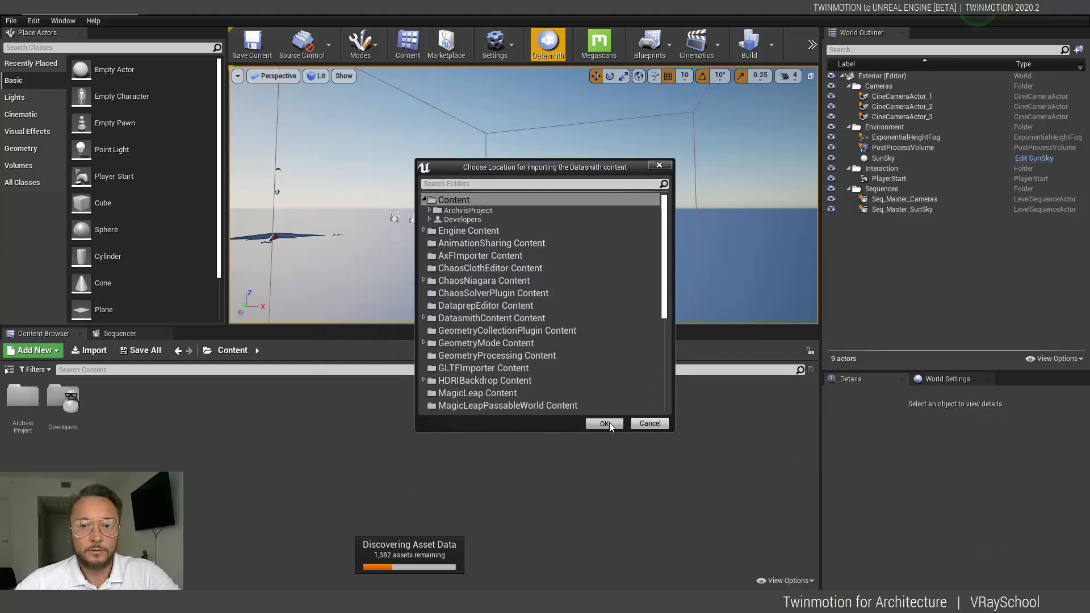
- Confirm Content as the destination and import HOUSE2 with all process options
click(604, 423)
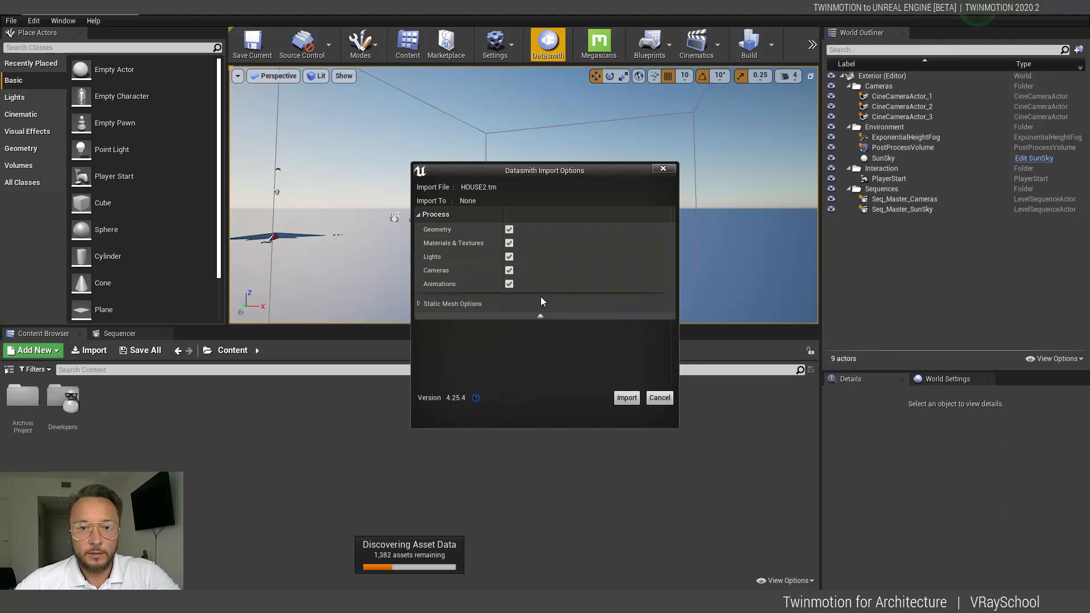
click(625, 396)
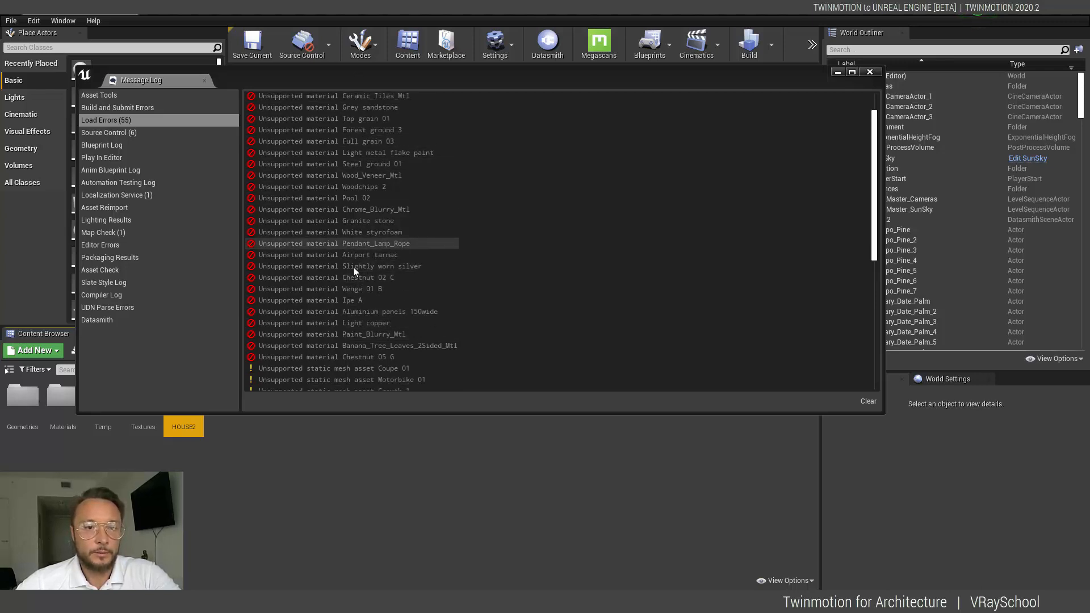
- Scroll through the unsupported material and mesh warnings, then close the Message Log
scroll(down, 3)
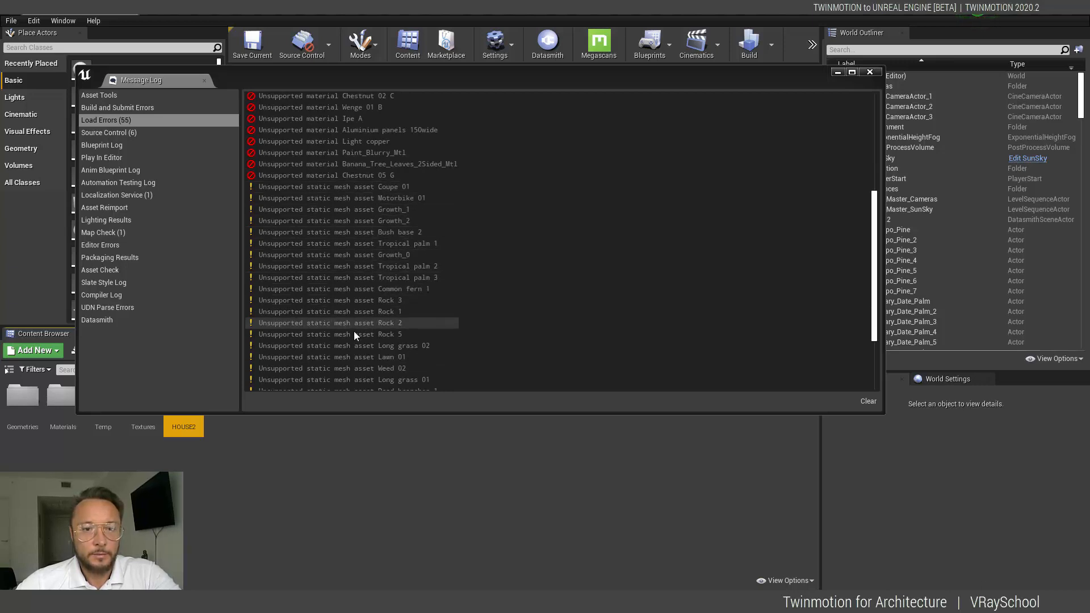
scroll(down, 3)
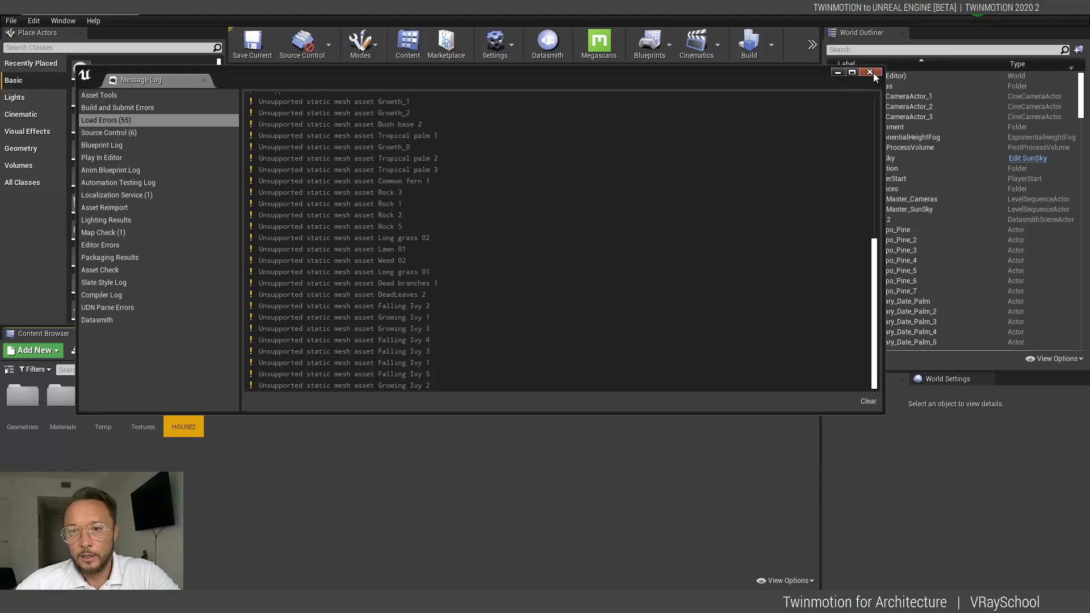
click(867, 72)
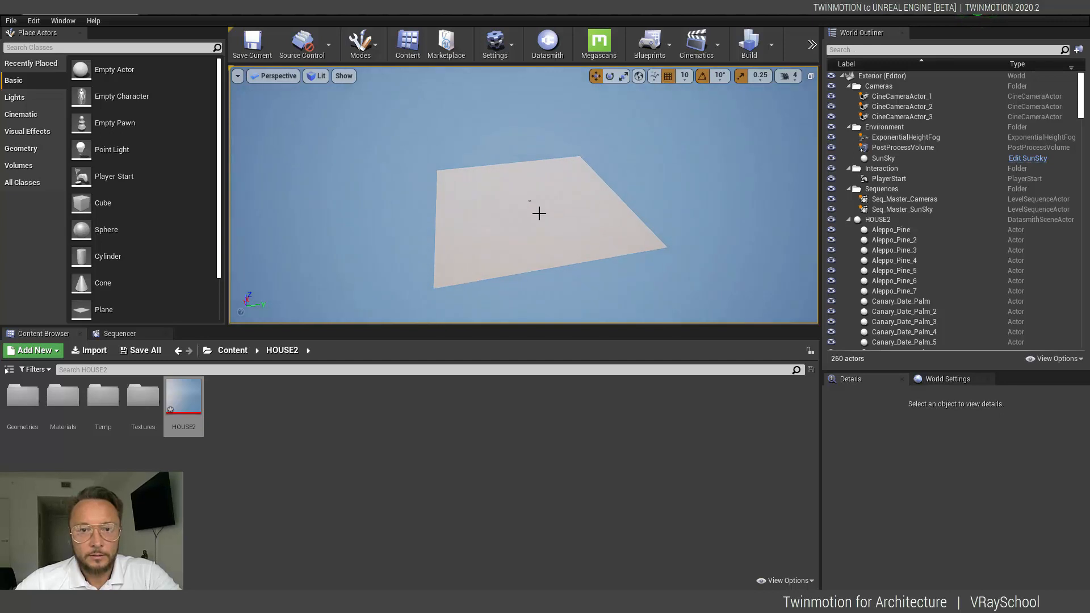
- Open Seq_Master_Cameras from the Cinematics dropdown and view the Content Browser
click(650, 43)
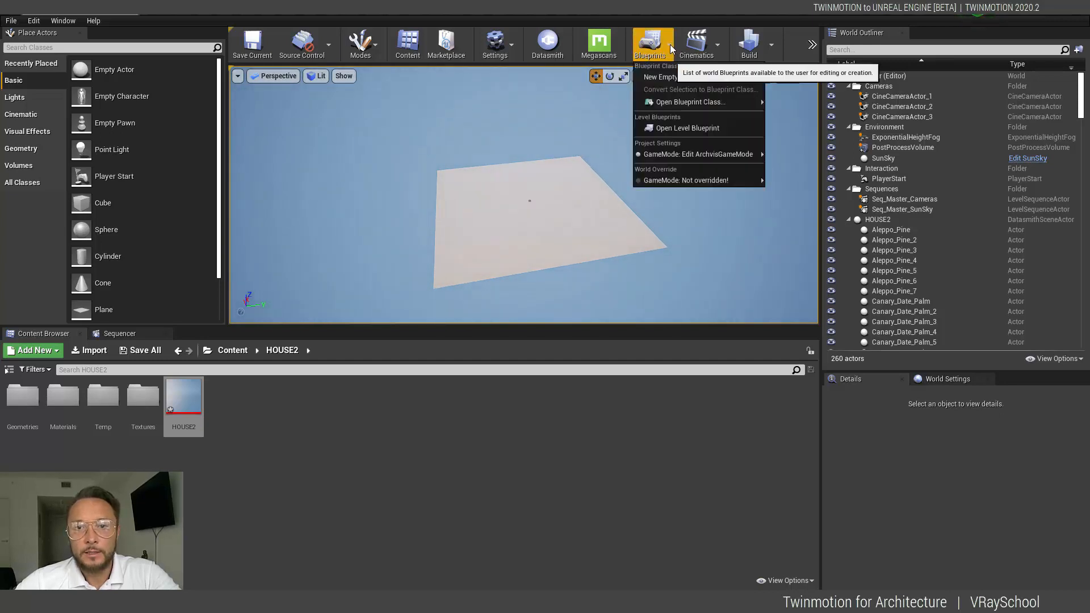
click(694, 43)
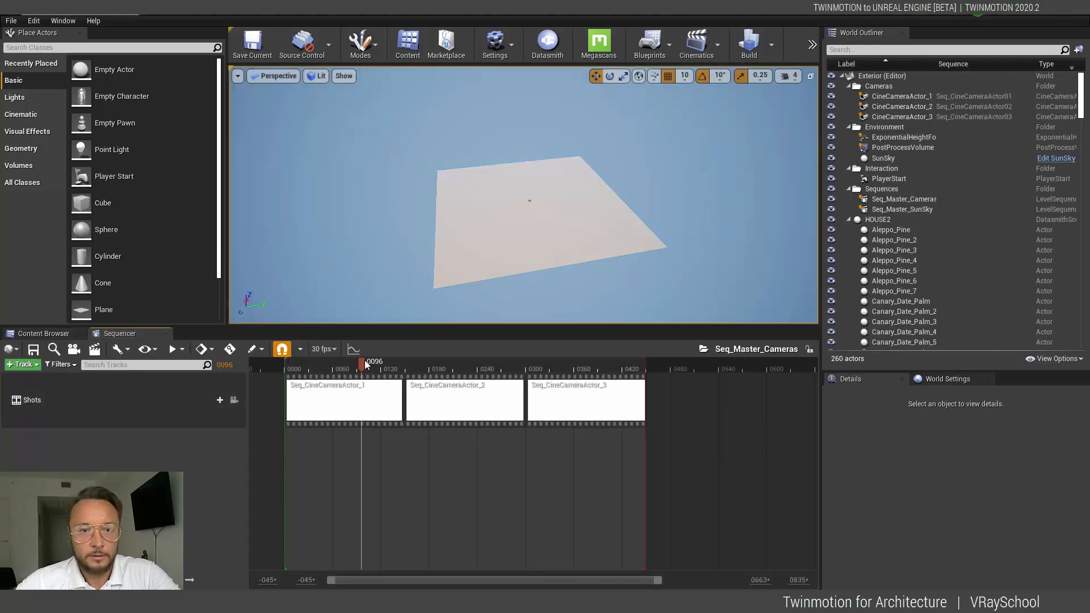
click(43, 334)
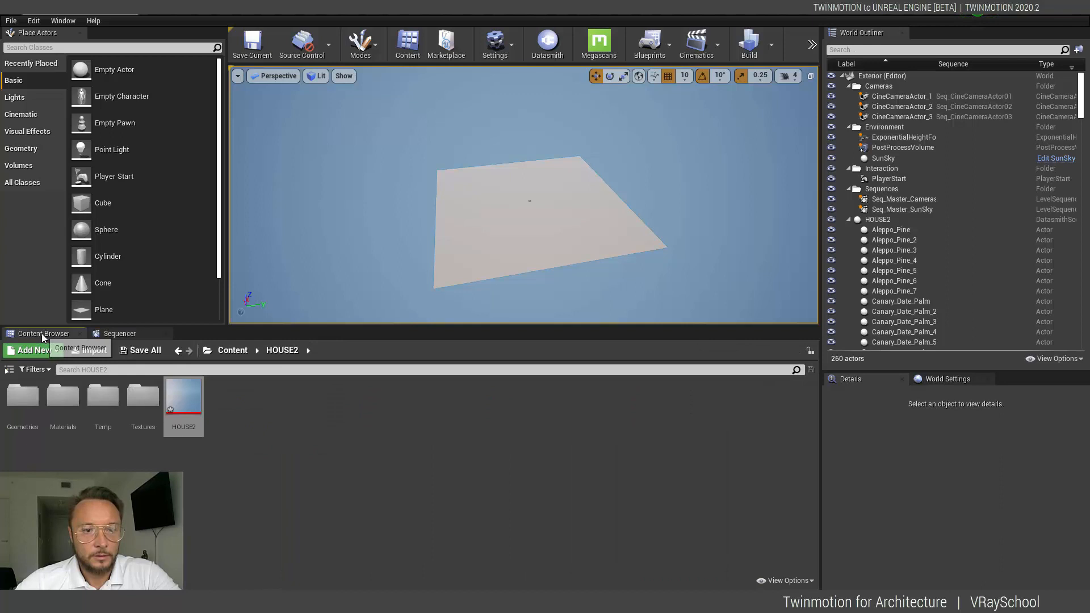
click(278, 76)
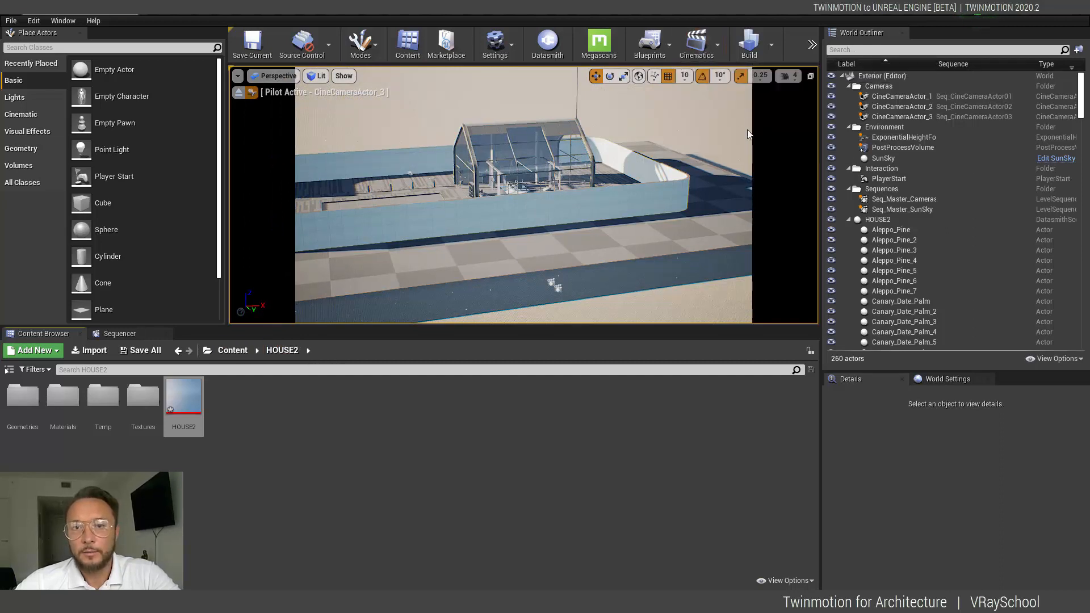
- Scrub the Seq_Master_Cameras playhead through all three shots to frame 422
click(119, 334)
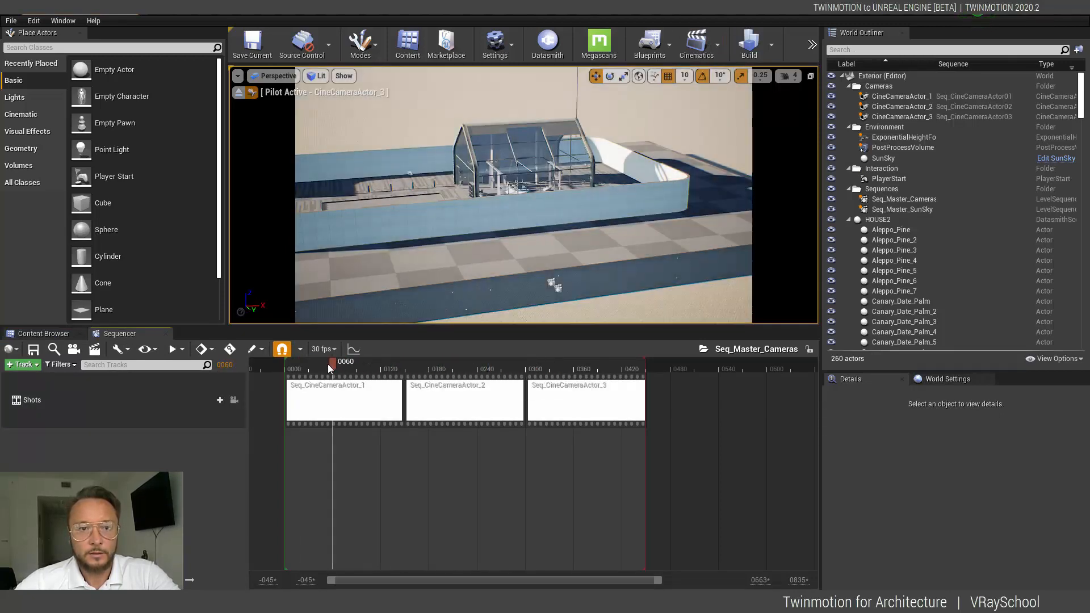
drag(332, 361, 536, 361)
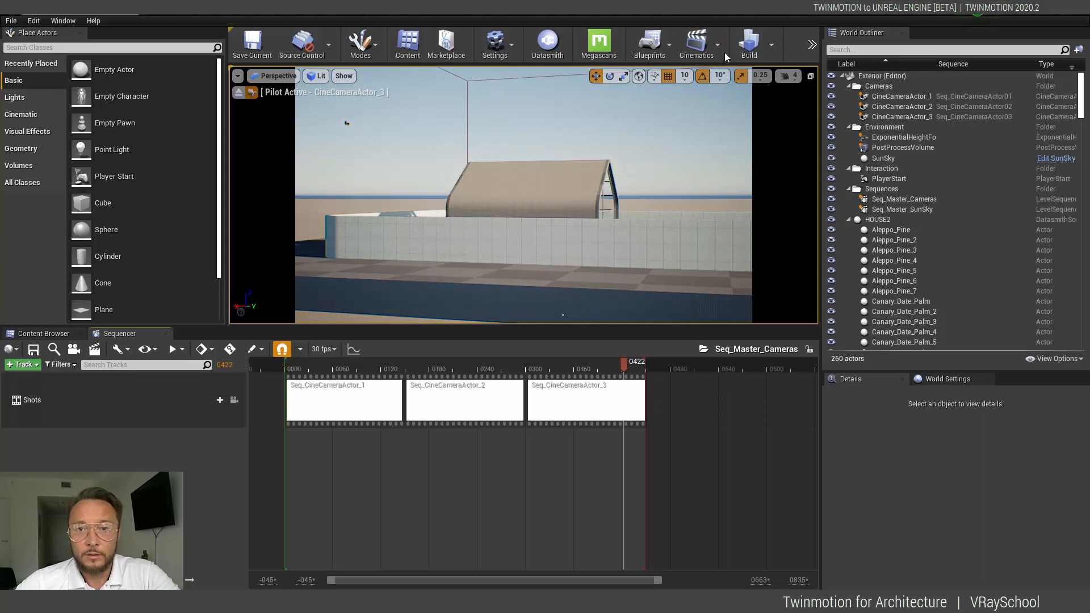
click(696, 43)
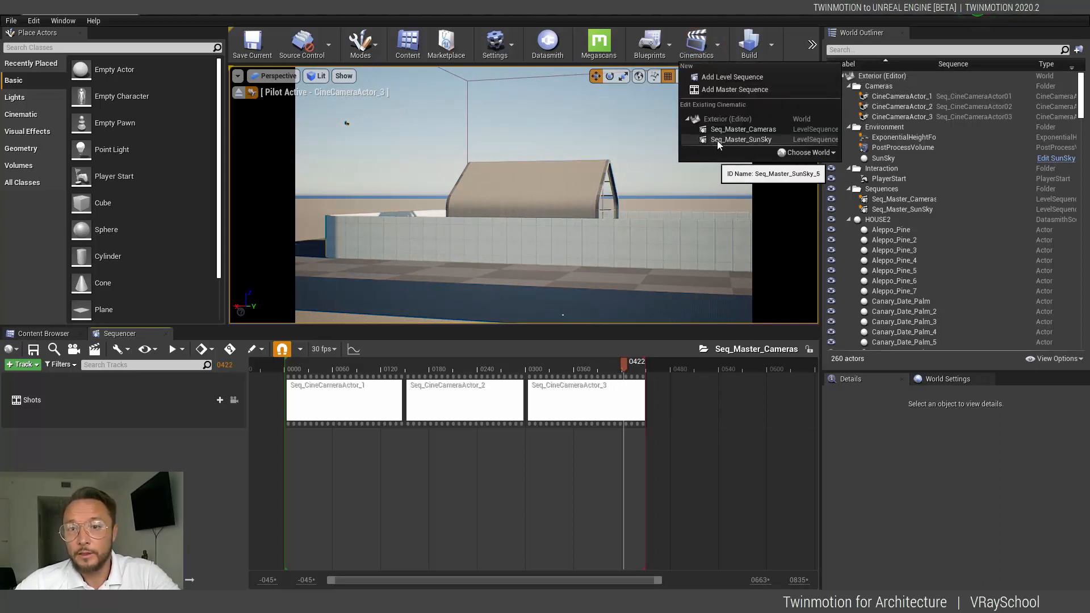
- Open Seq_Master_SunSky and scrub the playhead from summer into winter solstice lighting
click(741, 139)
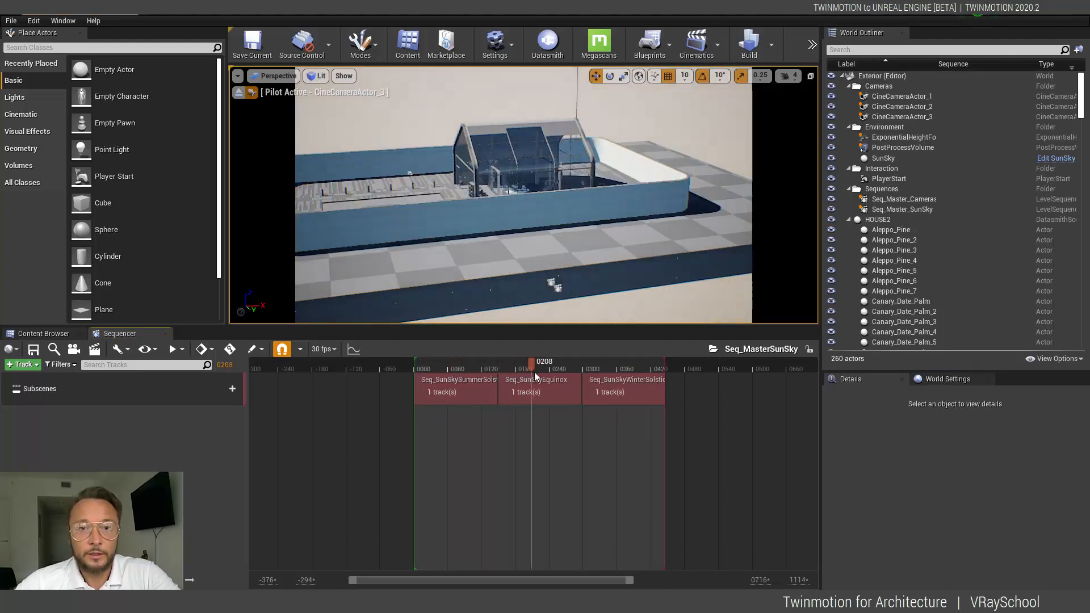
drag(535, 369, 625, 368)
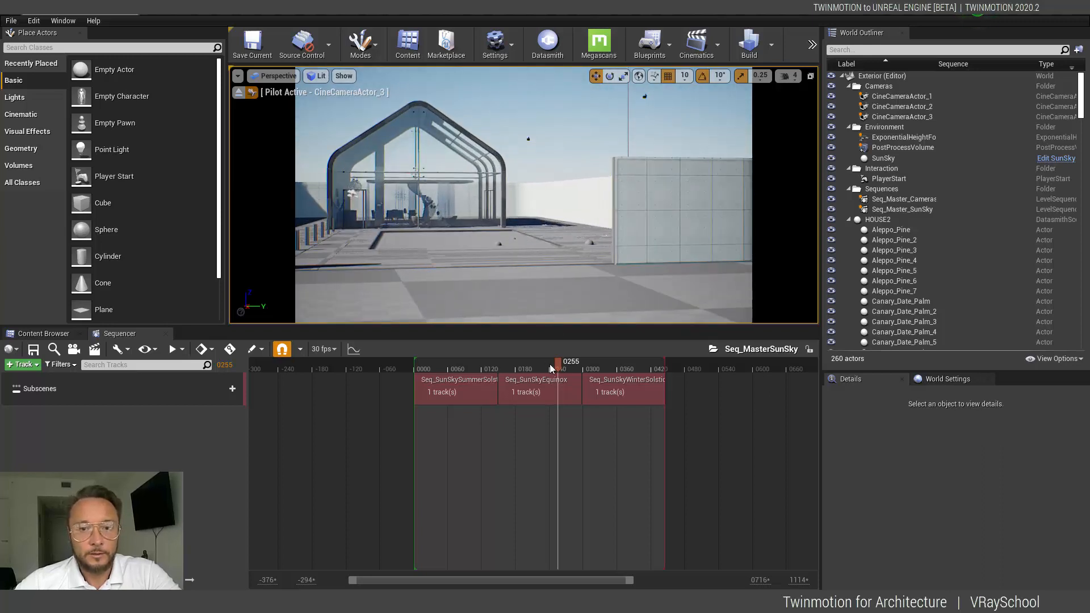
drag(556, 361, 599, 361)
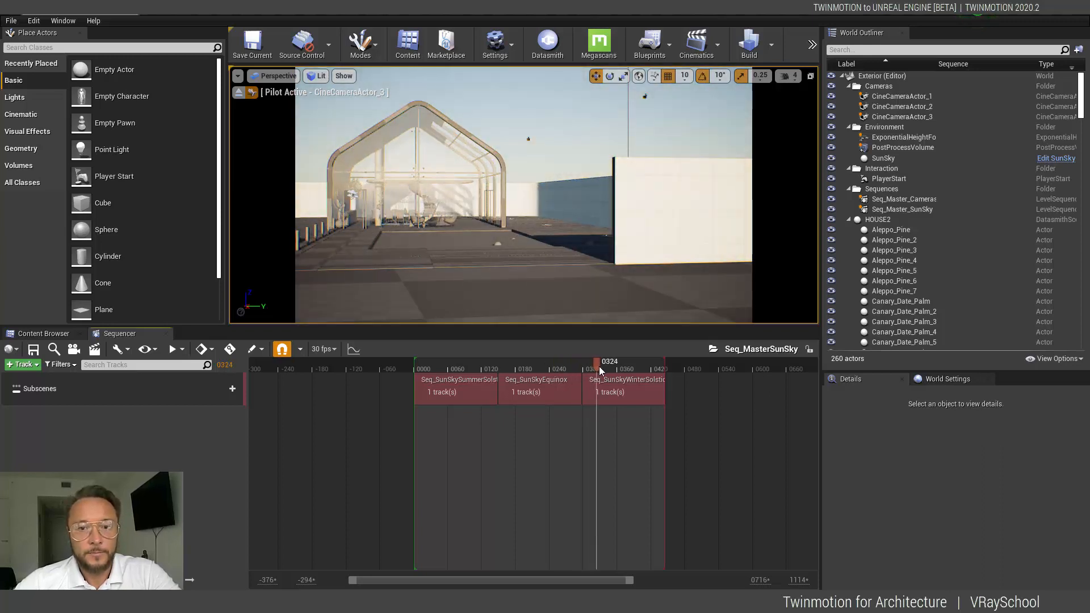
drag(599, 368, 596, 369)
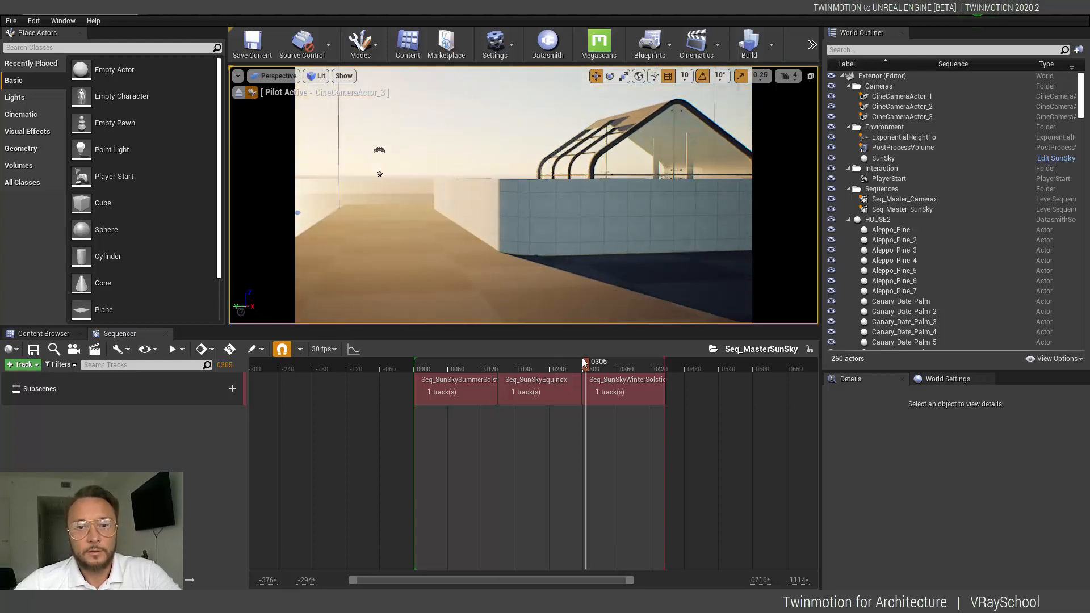
- Scrub further through the winter sun, then back to equinox and summer solstice
drag(586, 361, 580, 361)
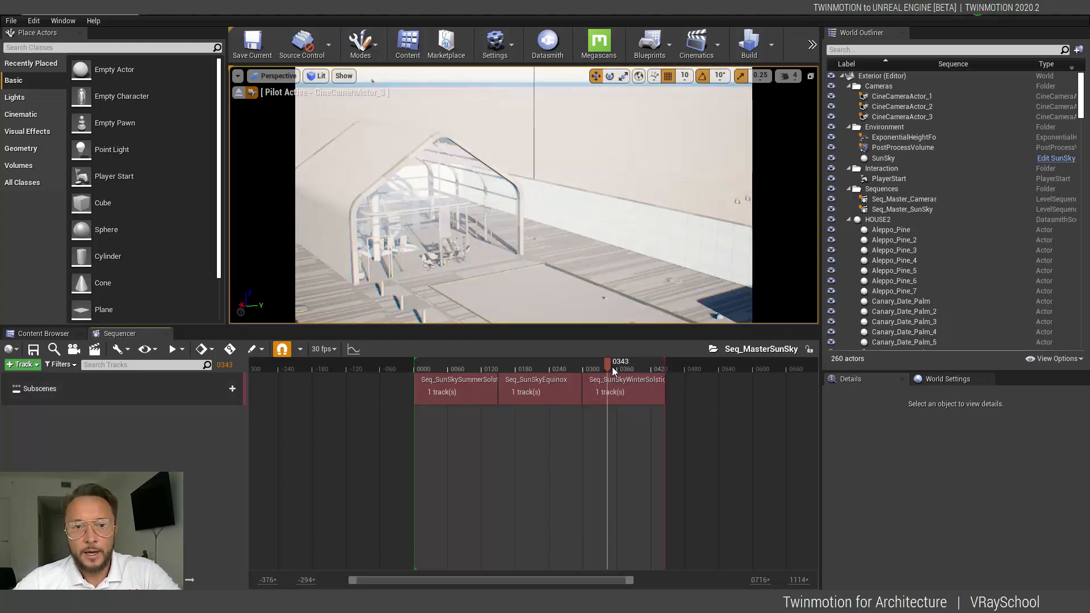
drag(609, 368, 631, 369)
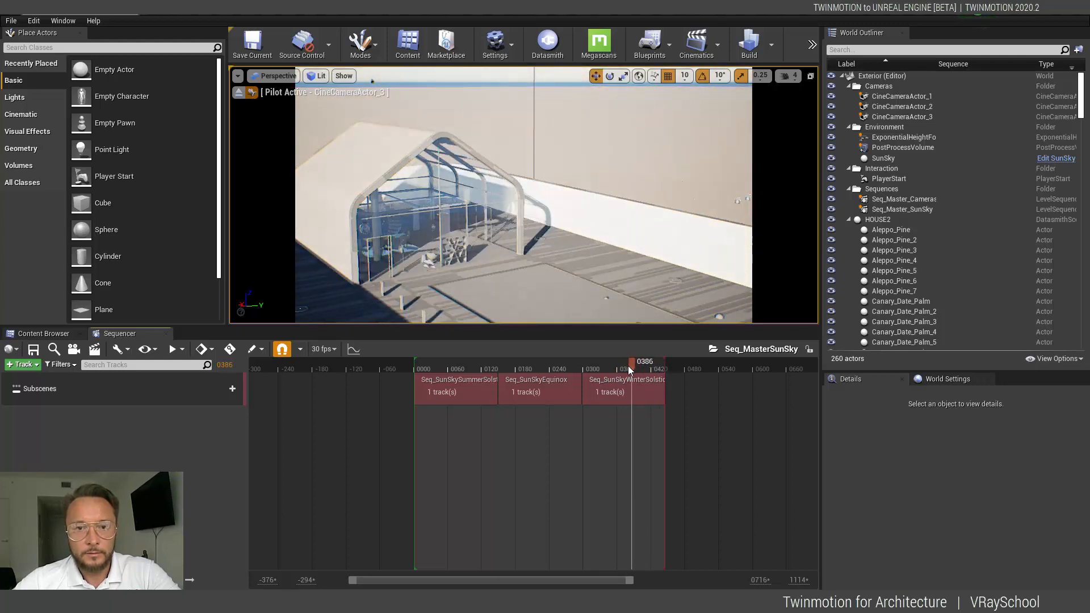
drag(628, 361, 556, 361)
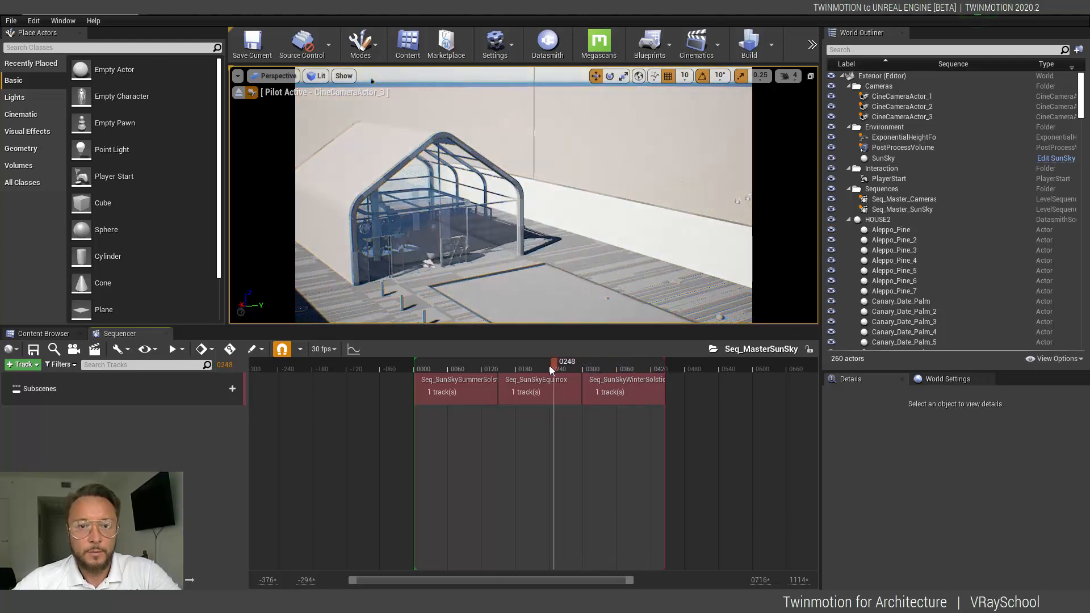
drag(556, 361, 458, 361)
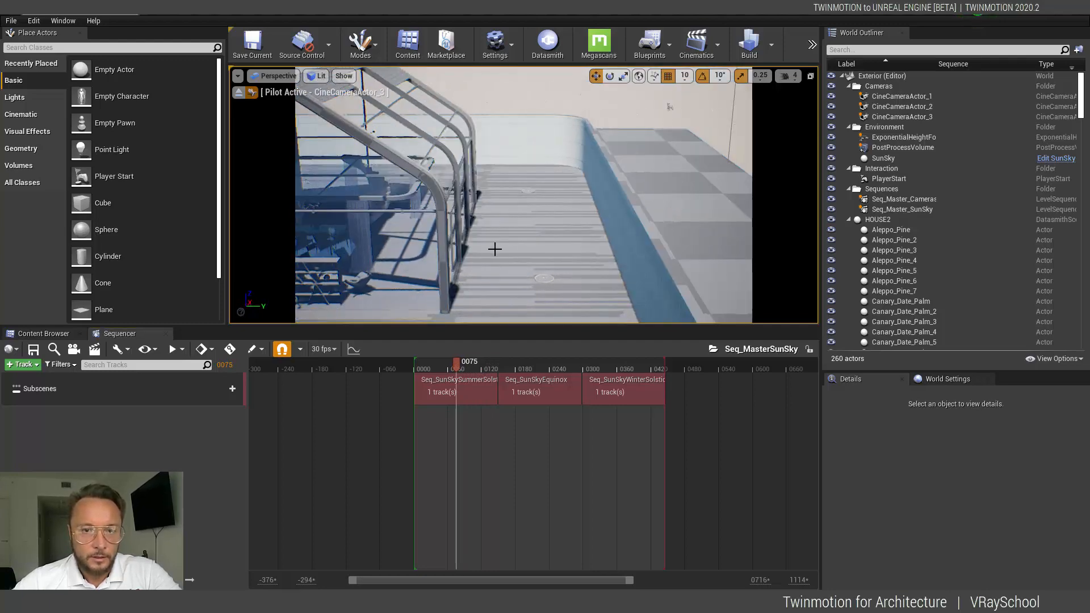
- Select the Sheet_Iron_Black_Mtl element near the spiral staircase to view its details
click(907, 215)
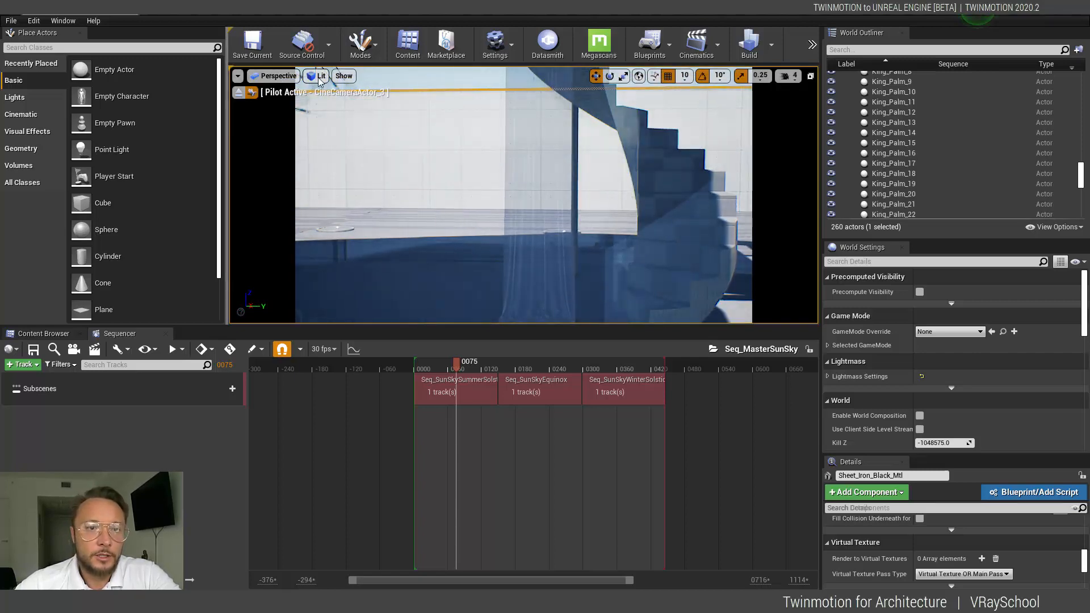
click(319, 75)
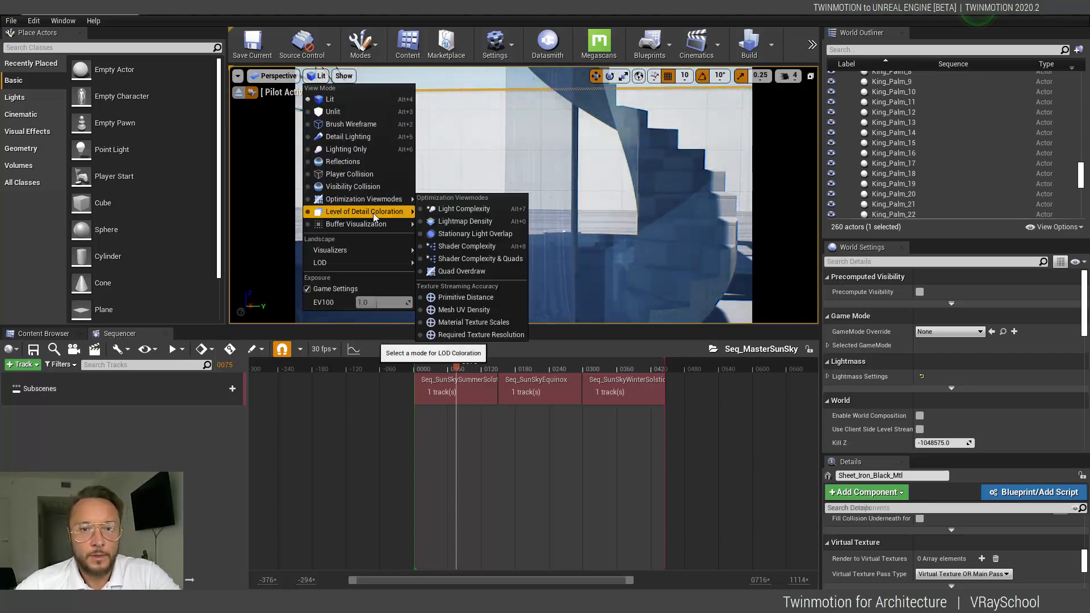
mouse_move(360, 199)
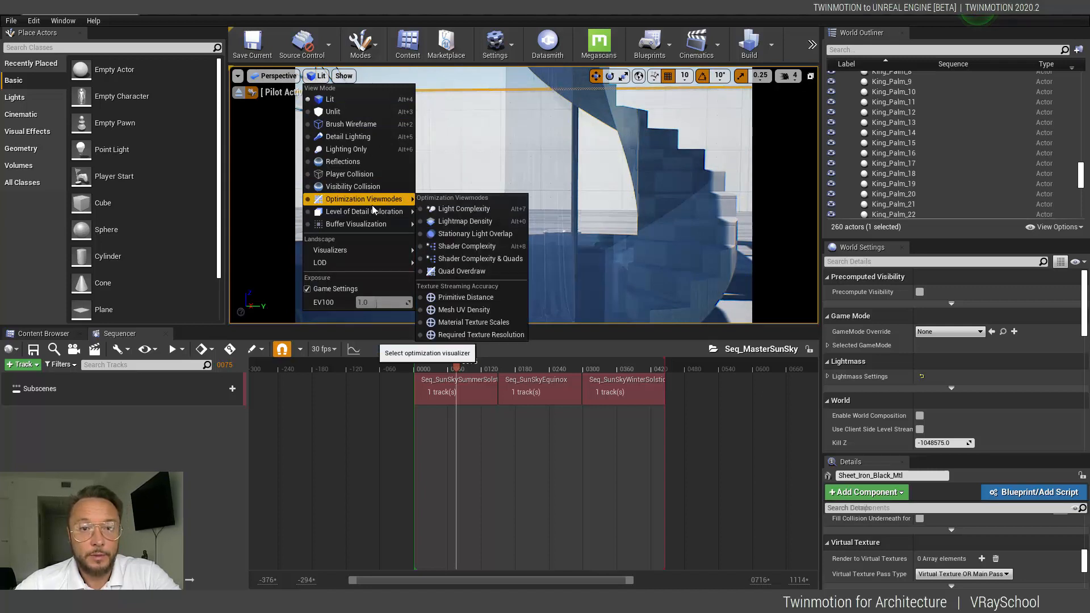
mouse_move(464, 221)
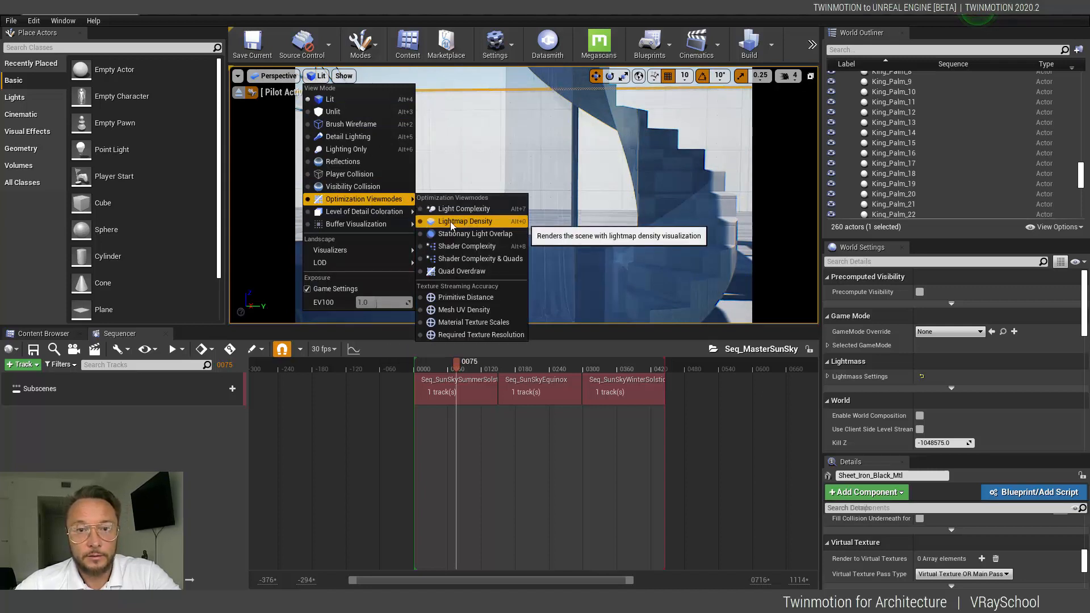
click(465, 221)
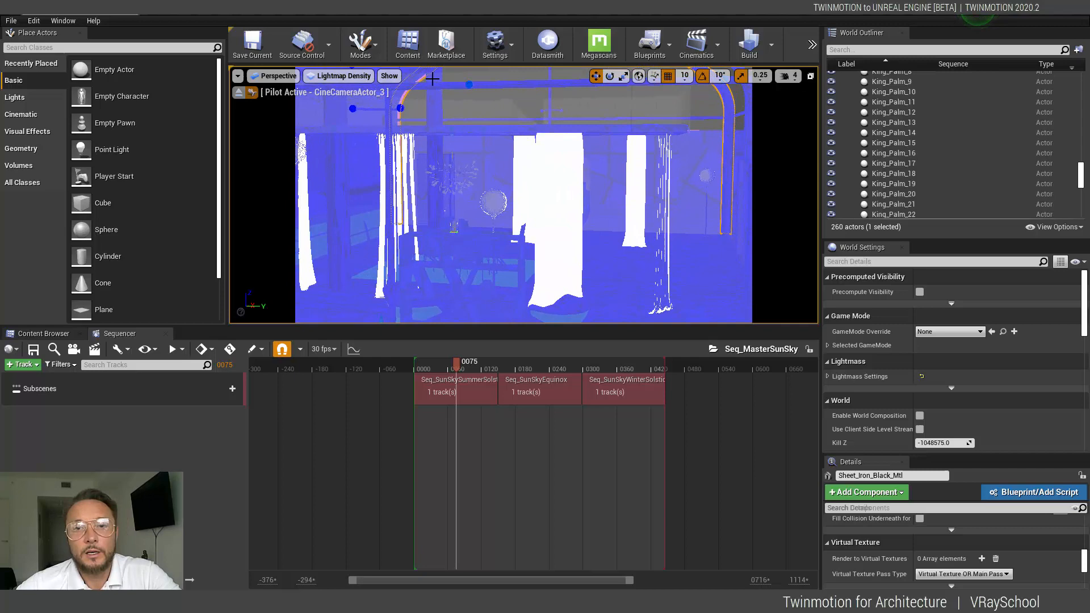
click(341, 75)
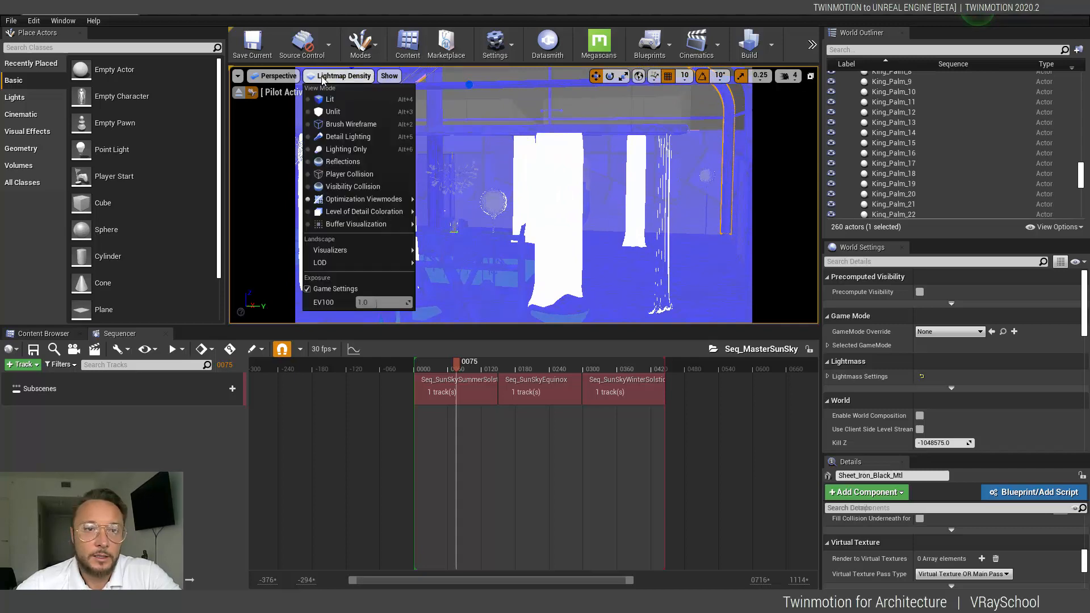
click(328, 99)
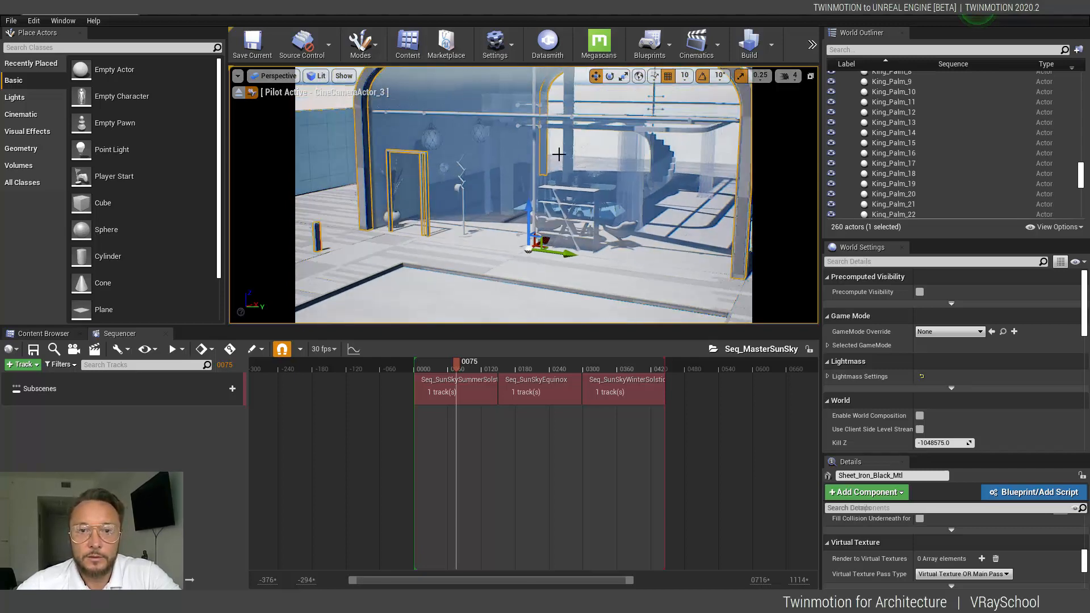